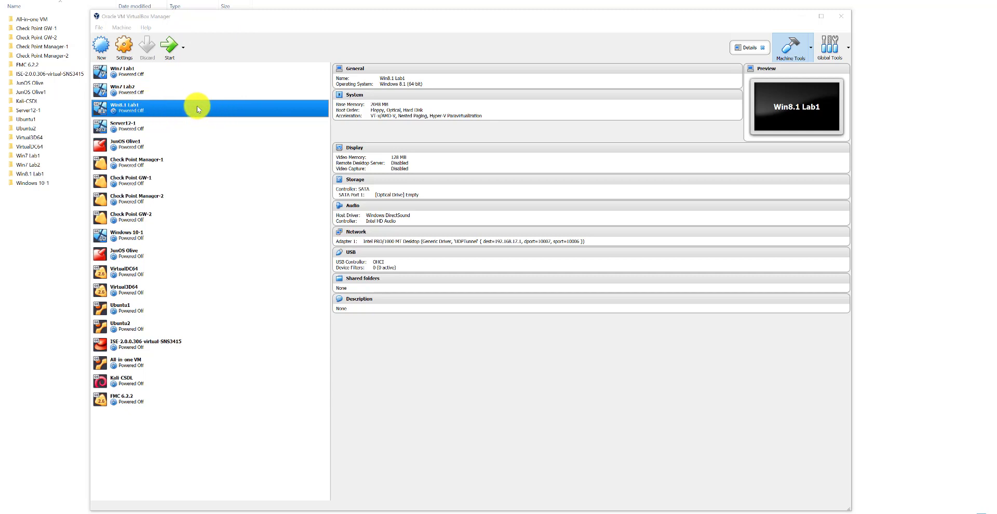
pyautogui.moveTo(194, 108)
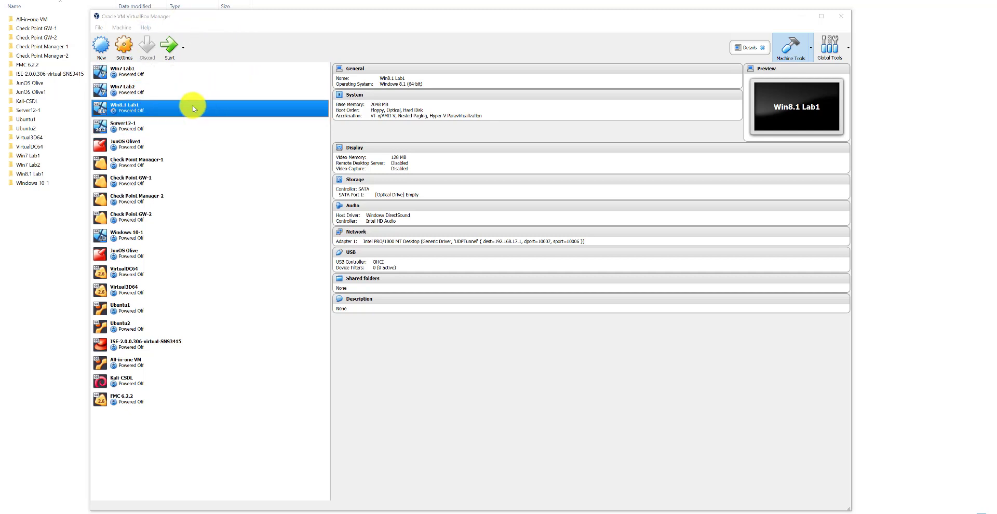
pyautogui.moveTo(193, 107)
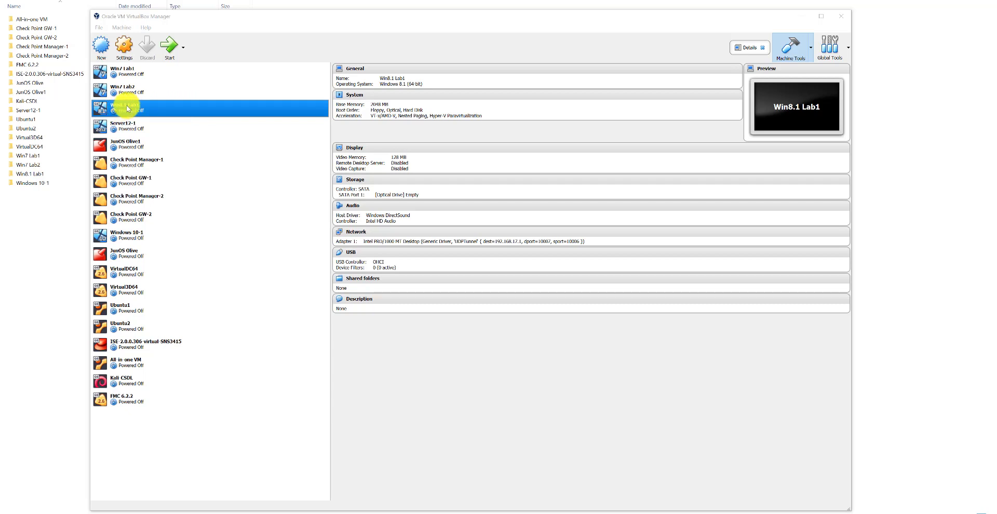
pyautogui.moveTo(124, 46)
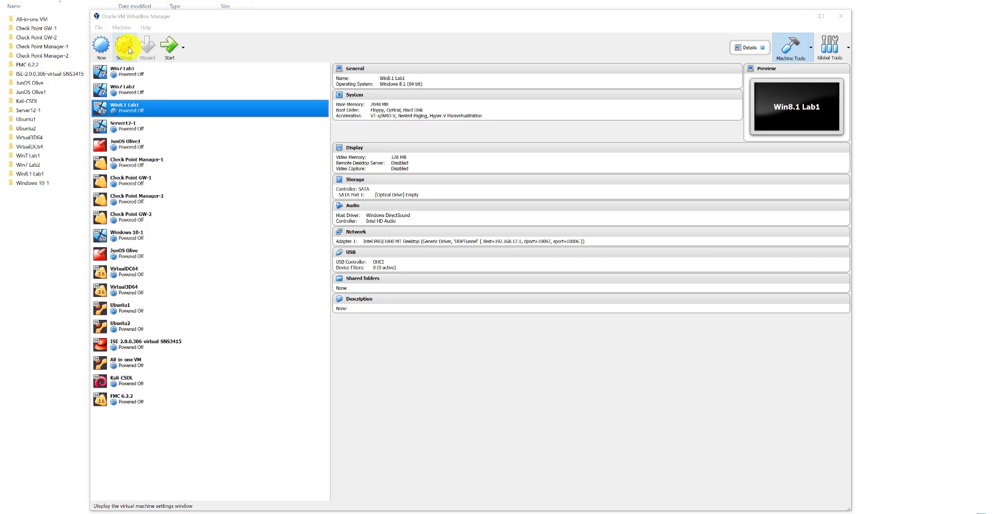
# Open Win8.1 Lab1's Storage settings and inspect the empty optical drive and SATA controller
pyautogui.click(125, 46)
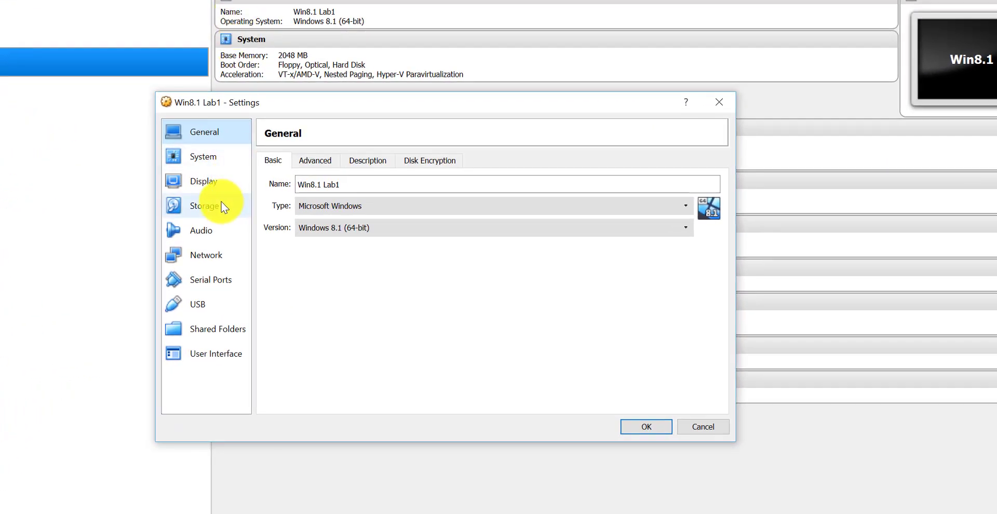
pyautogui.click(204, 206)
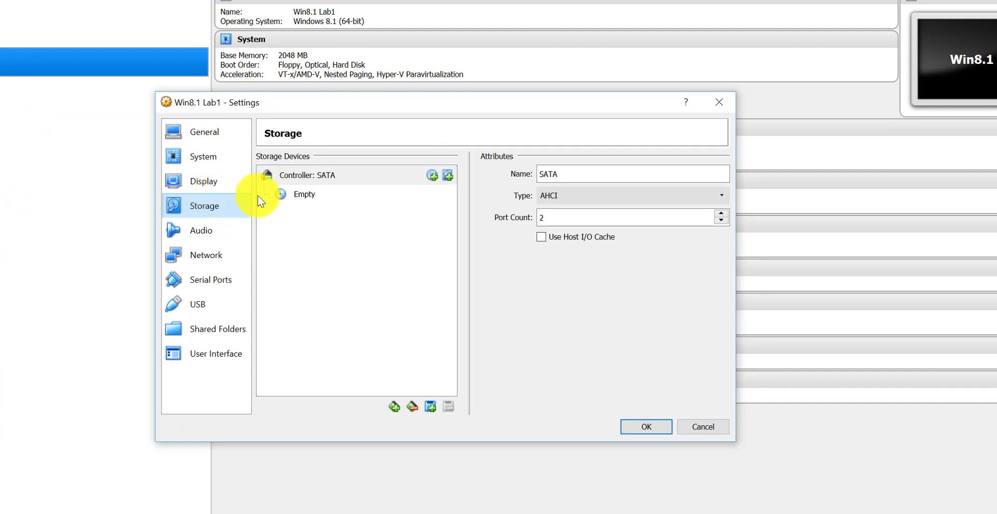
pyautogui.click(304, 195)
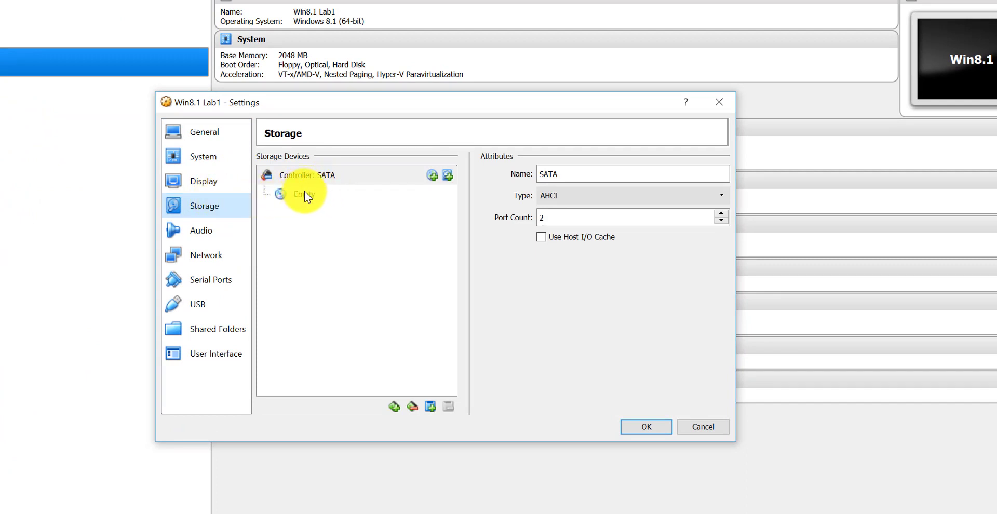
pyautogui.click(304, 195)
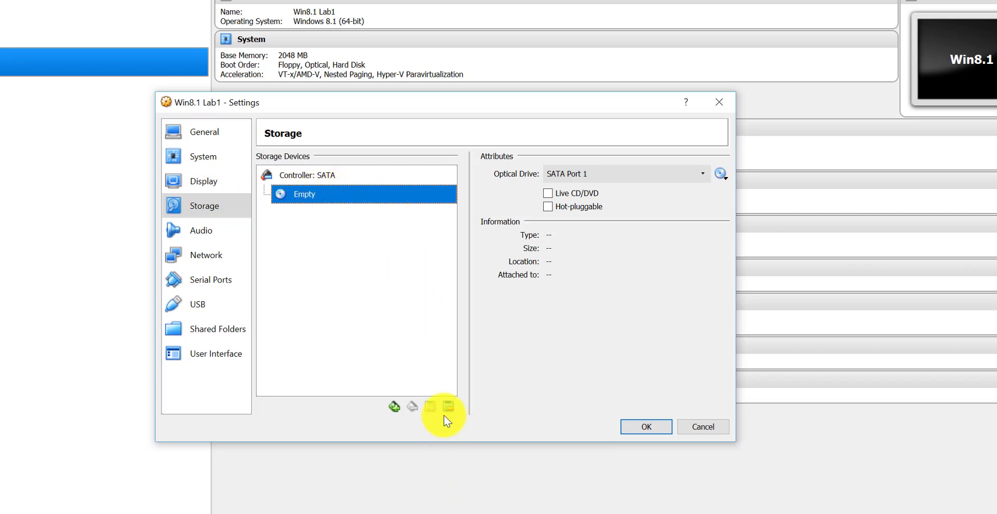
pyautogui.click(309, 175)
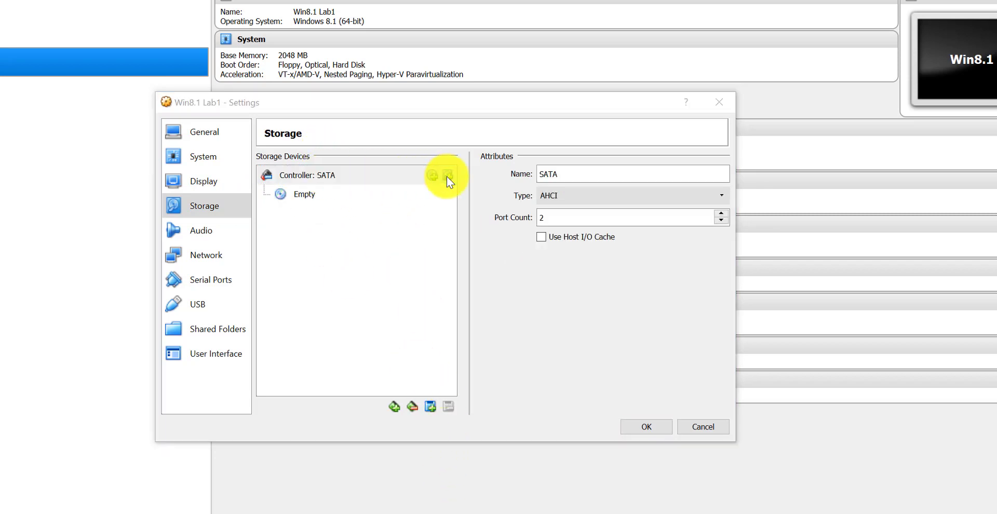
pyautogui.click(447, 175)
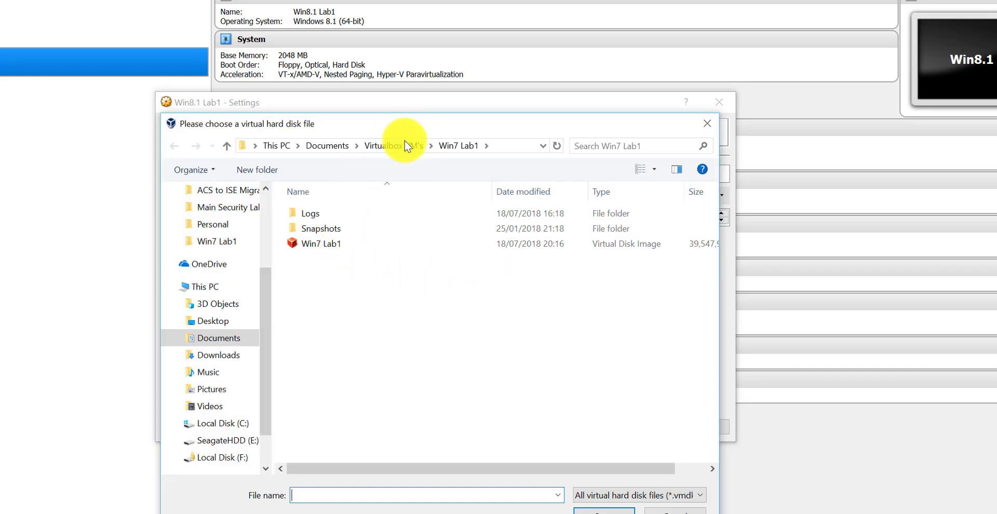
pyautogui.click(394, 146)
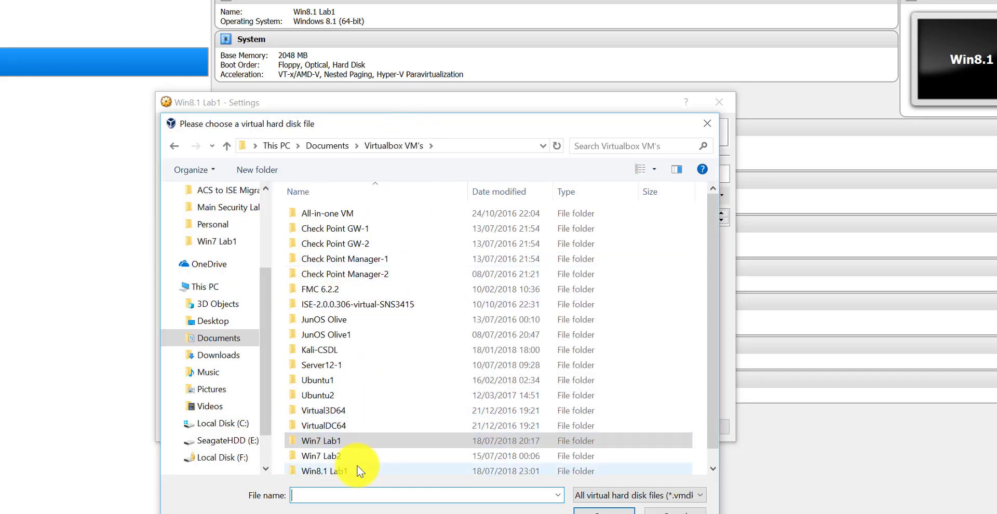
pyautogui.doubleClick(324, 471)
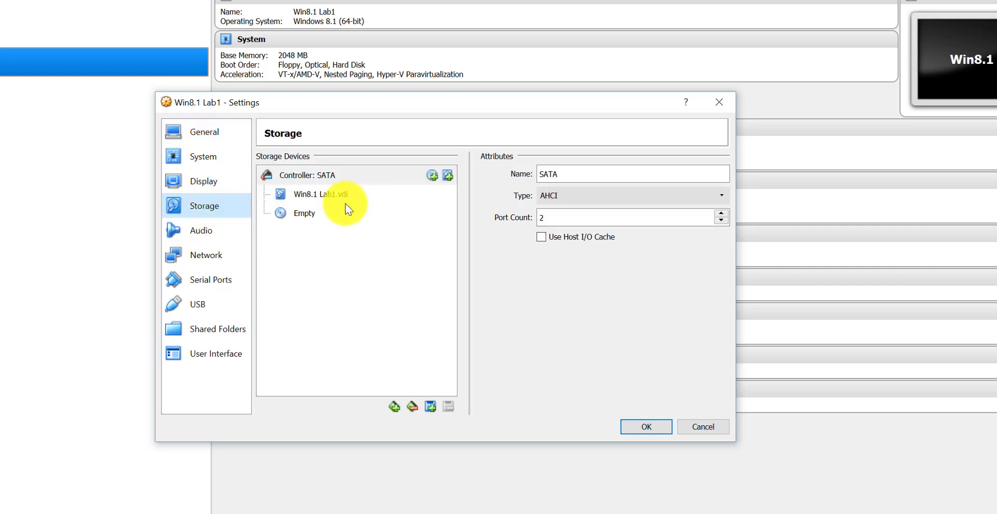
pyautogui.click(320, 195)
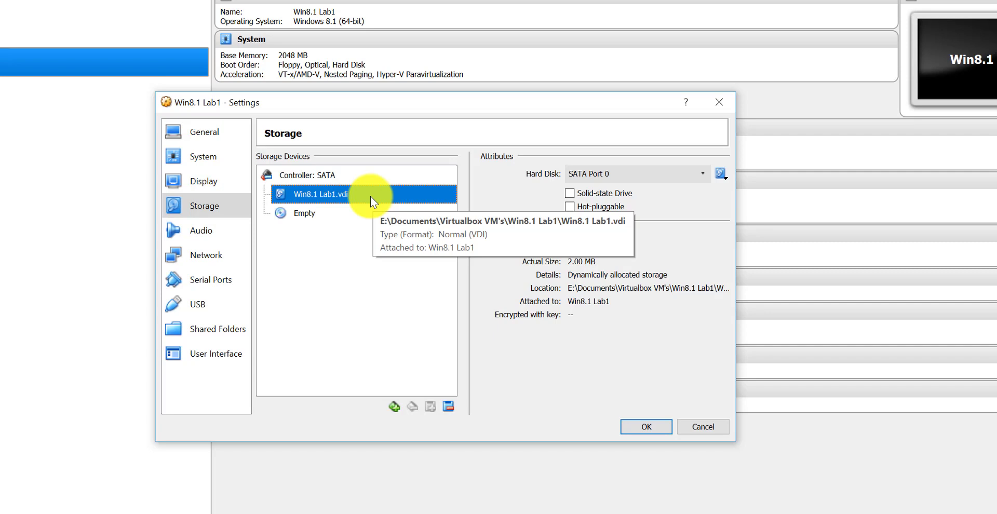
pyautogui.moveTo(392, 270)
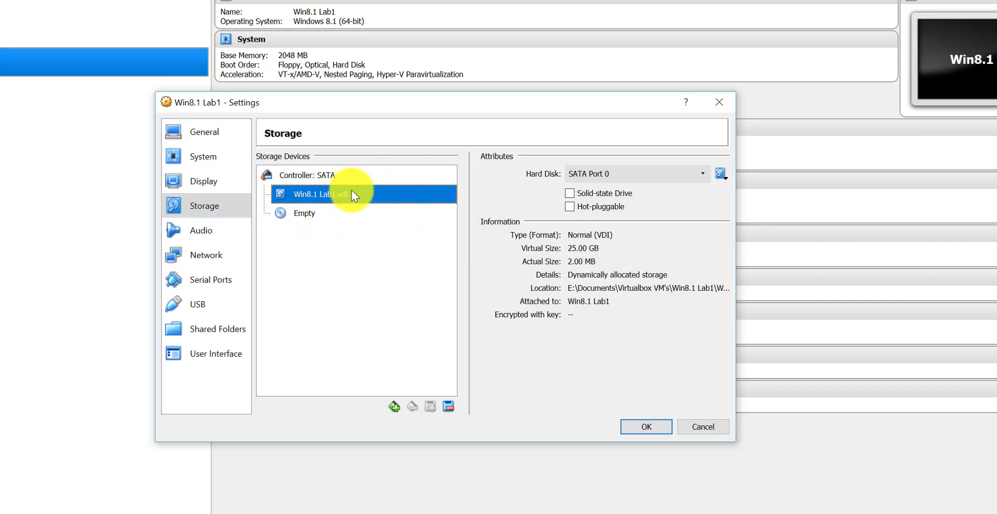
pyautogui.moveTo(426, 219)
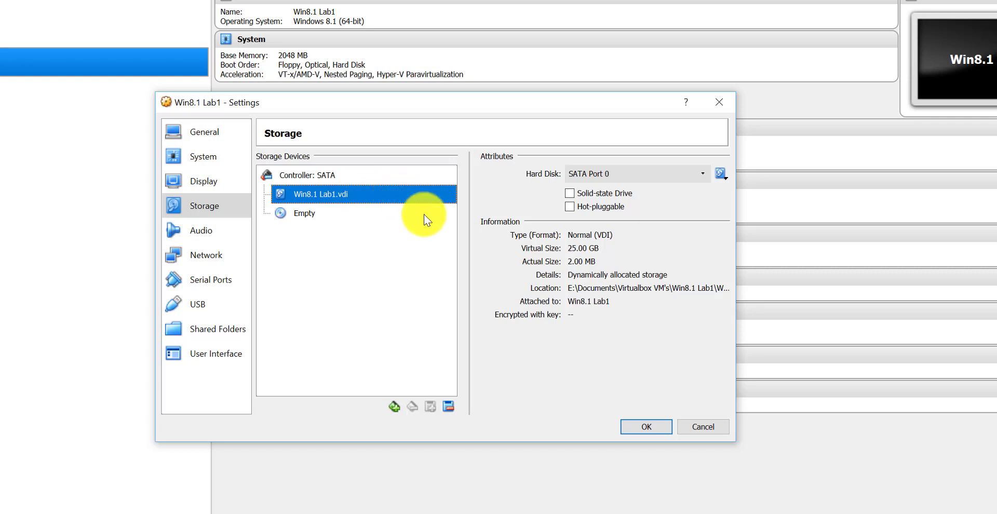
pyautogui.moveTo(531, 260)
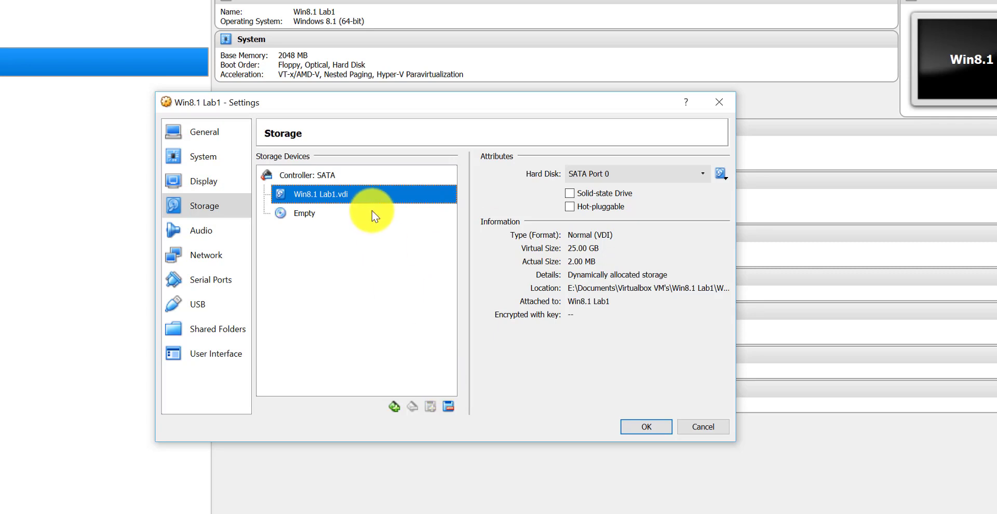
pyautogui.moveTo(449, 407)
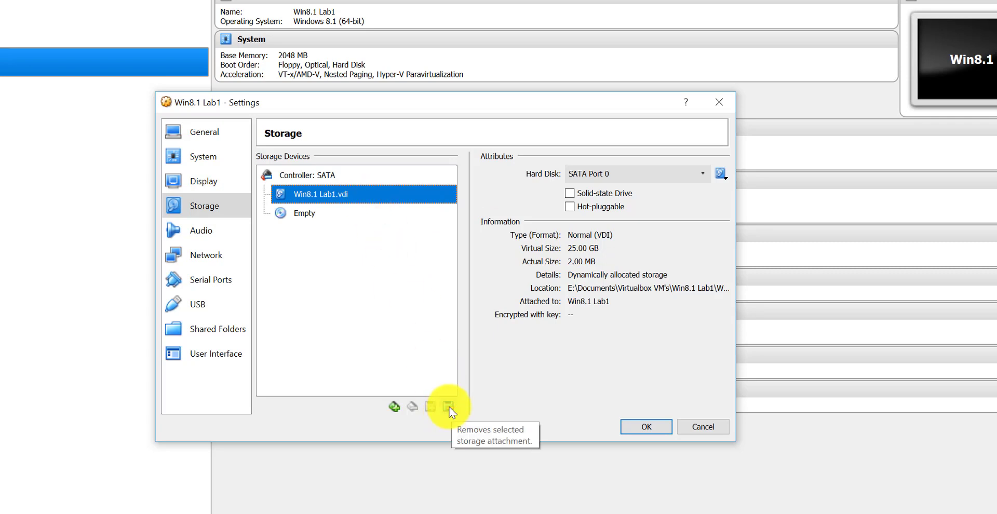
pyautogui.click(449, 407)
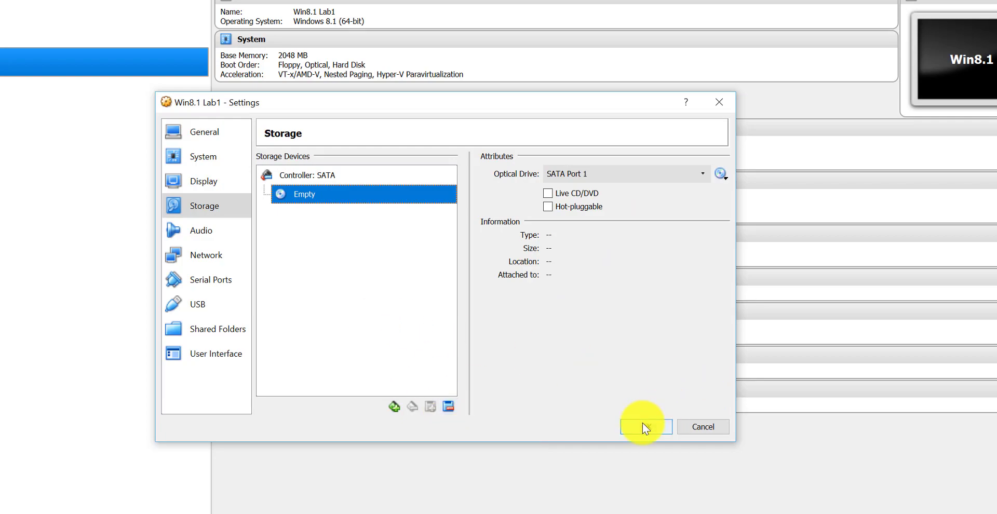
# Confirm with OK to close the Win8.1 Lab1 settings
pyautogui.click(645, 426)
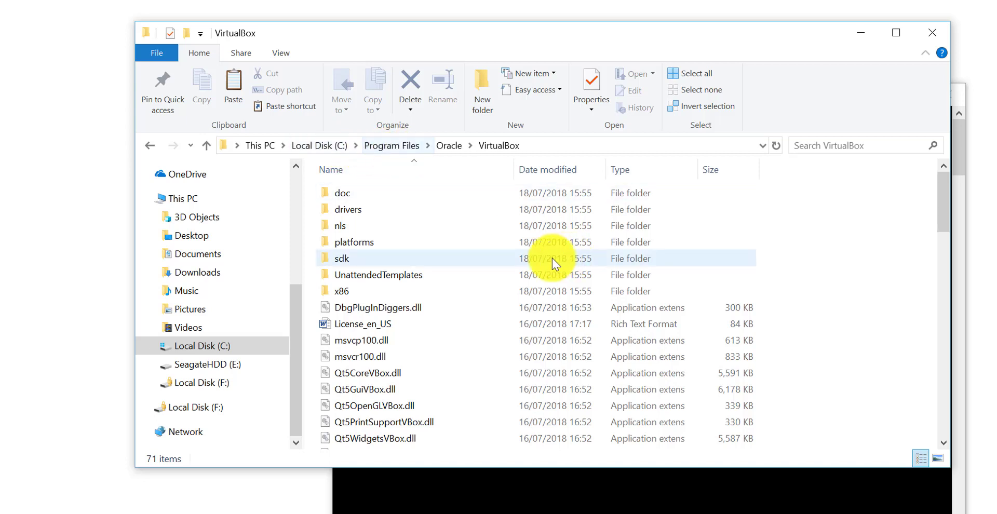
pyautogui.moveTo(666, 155)
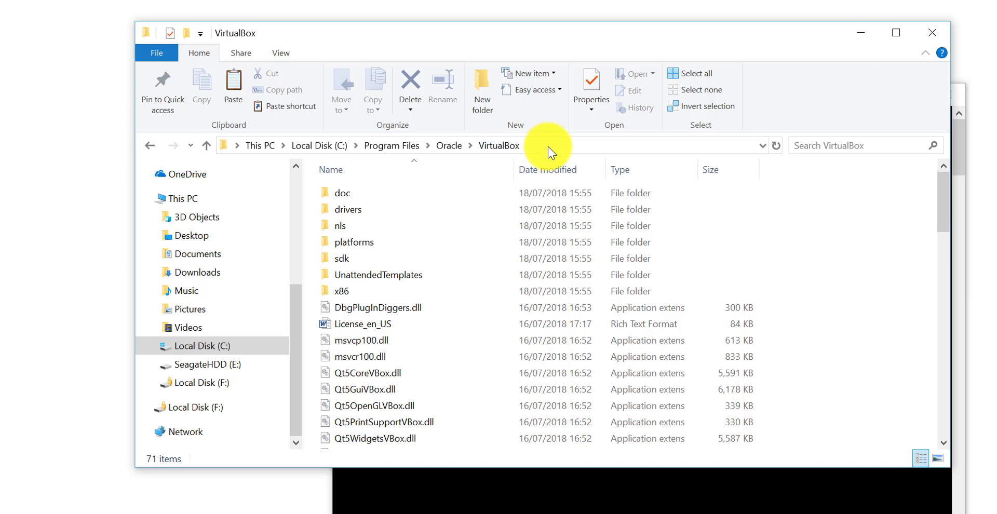
# Change Command Prompt's directory to C:\Program Files\Oracle\VirtualBox using cd and the copied path
pyautogui.rightClick(547, 145)
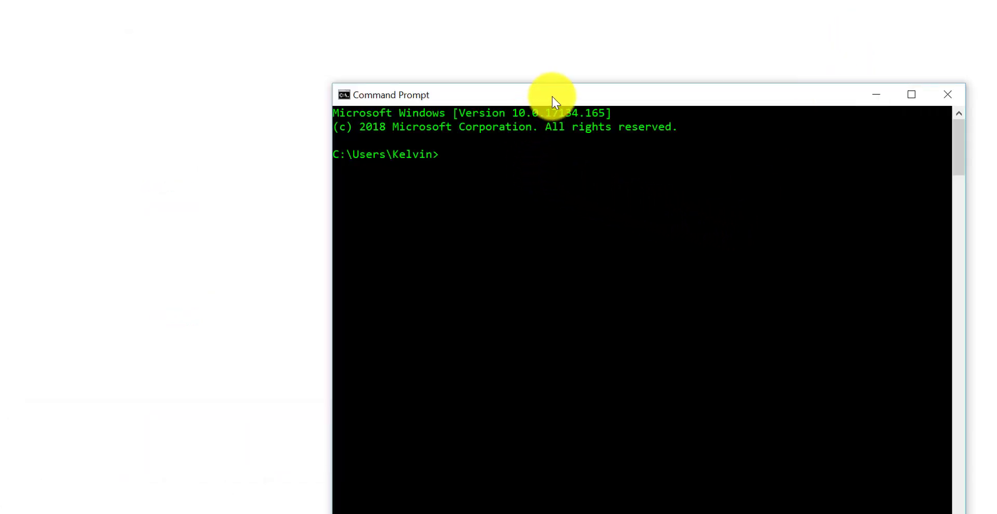
pyautogui.moveTo(553, 94); pyautogui.dragTo(486, 172)
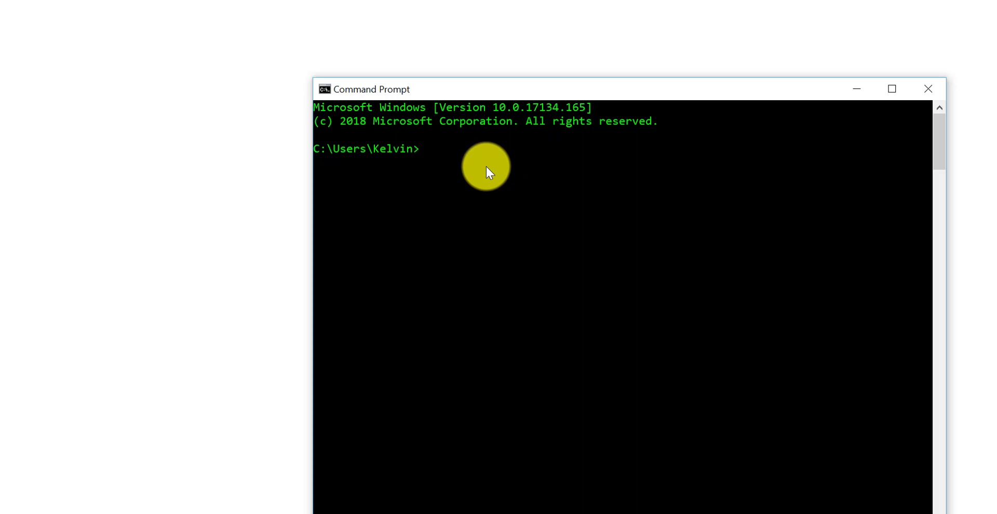
pyautogui.write('cd')
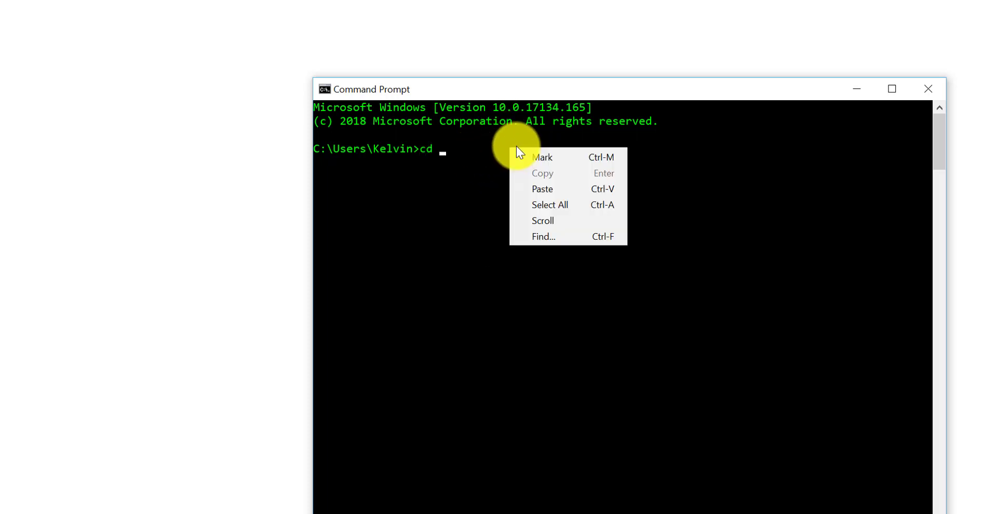
pyautogui.click(542, 189)
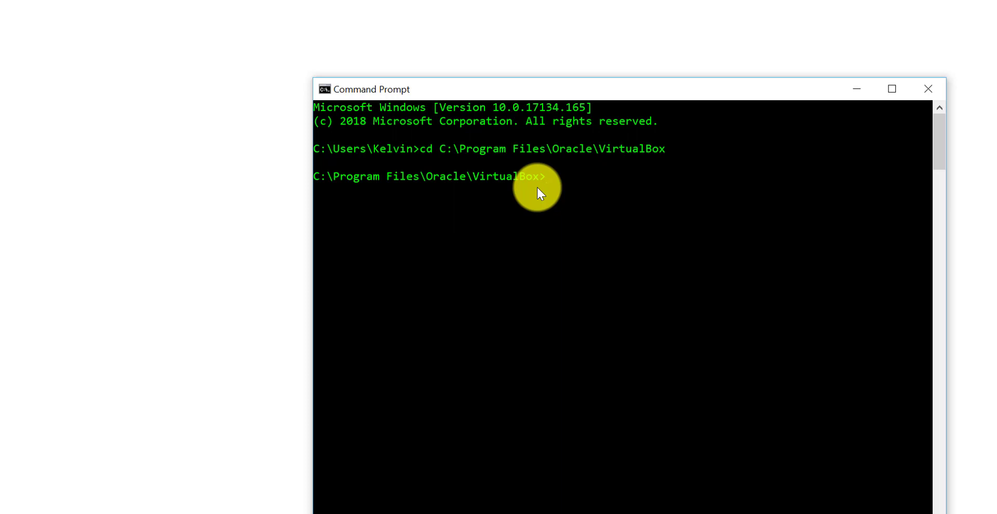
pyautogui.moveTo(532, 184)
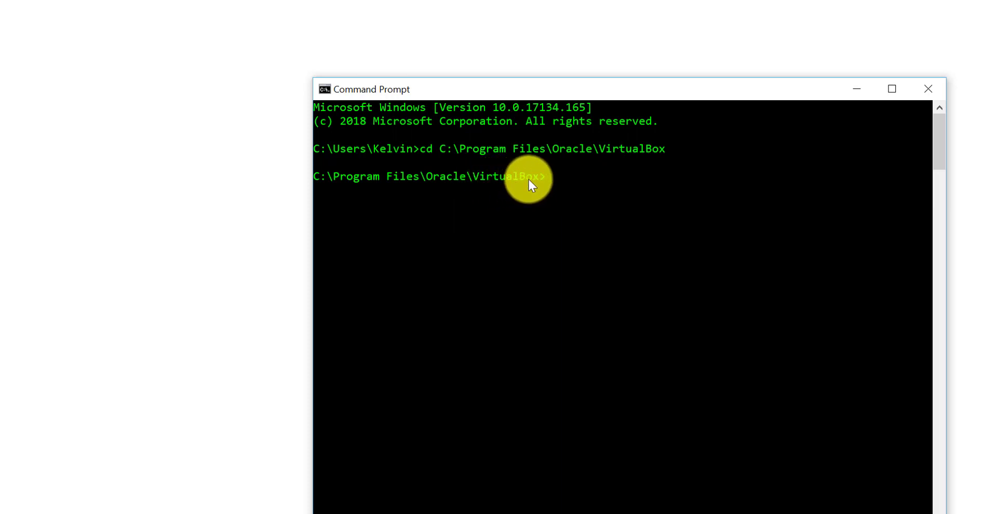
pyautogui.moveTo(569, 183)
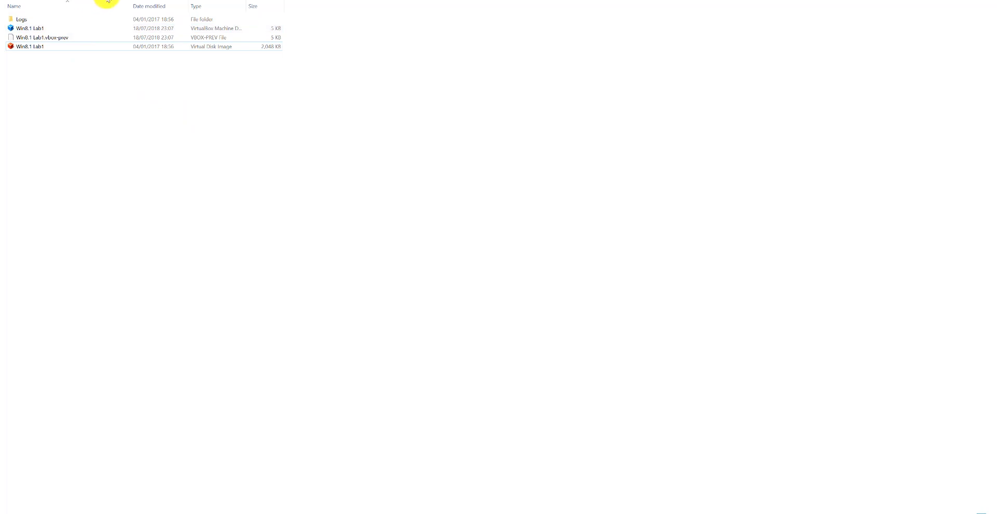
# Review the Win8.1 Lab1 folder and its disk image, then return to Command Prompt
pyautogui.rightClick(217, 3)
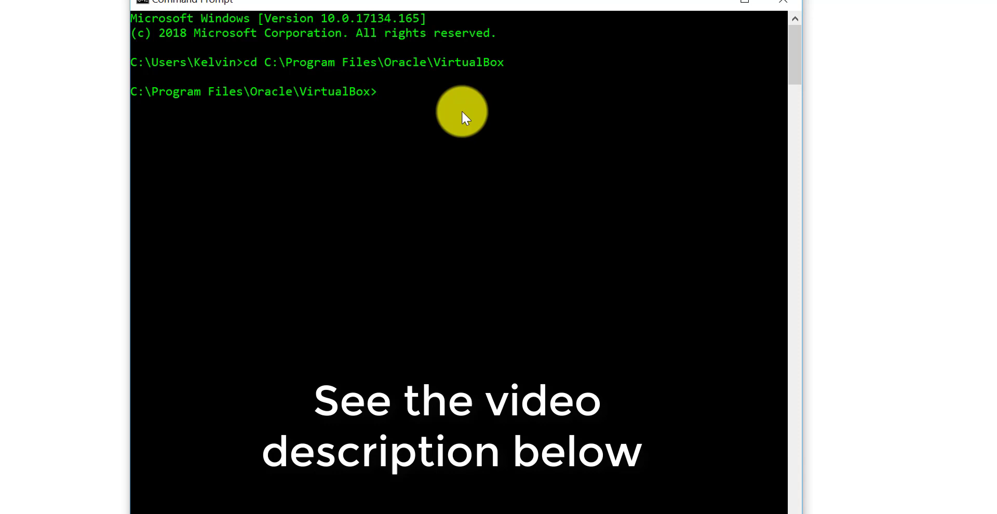
# Start the command VBoxManage.exe modifymedium " followed by the pasted Win8.1 Lab1 folder path
pyautogui.write('VB')
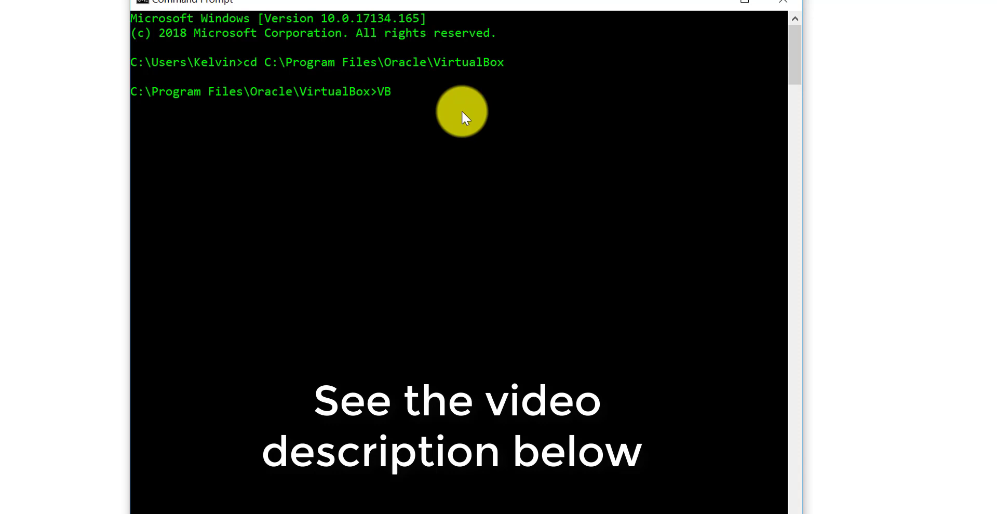
pyautogui.write('oxMan')
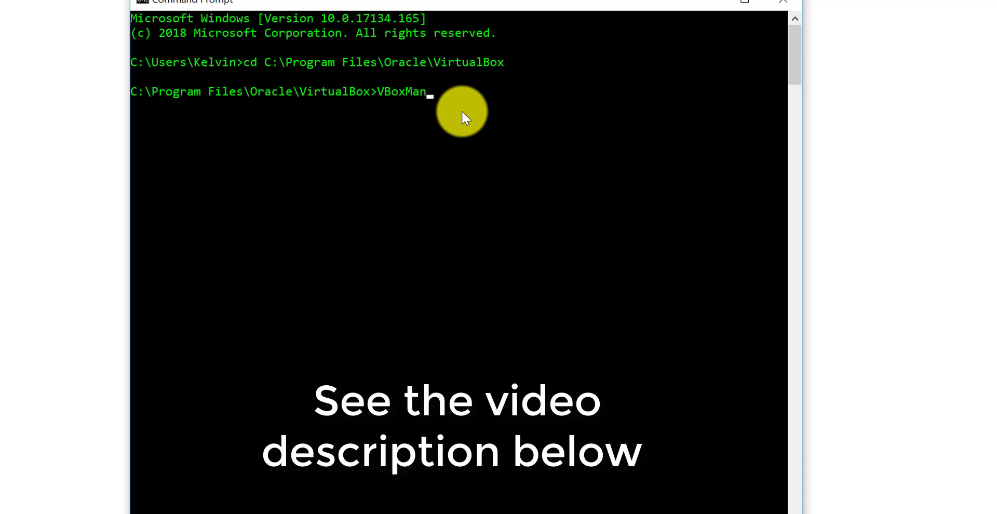
pyautogui.write('age')
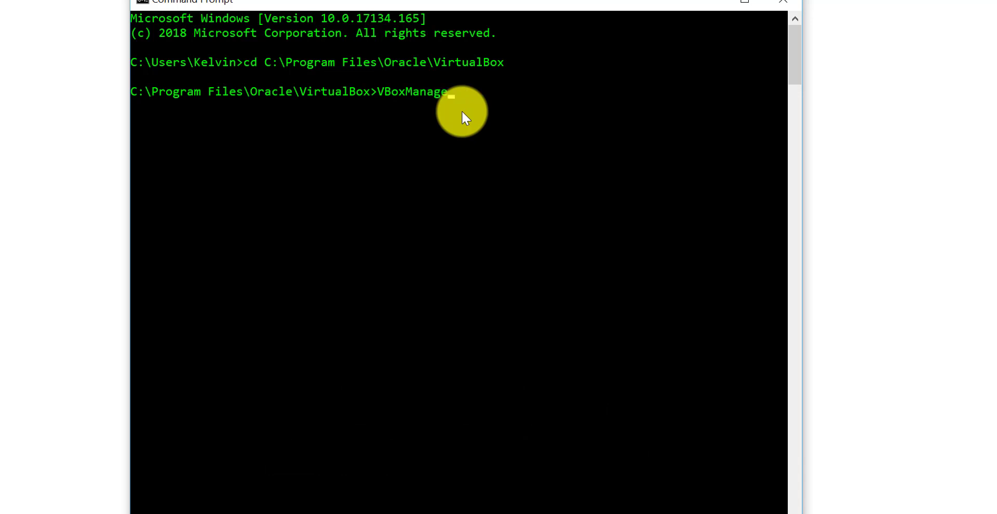
pyautogui.write('.exe')
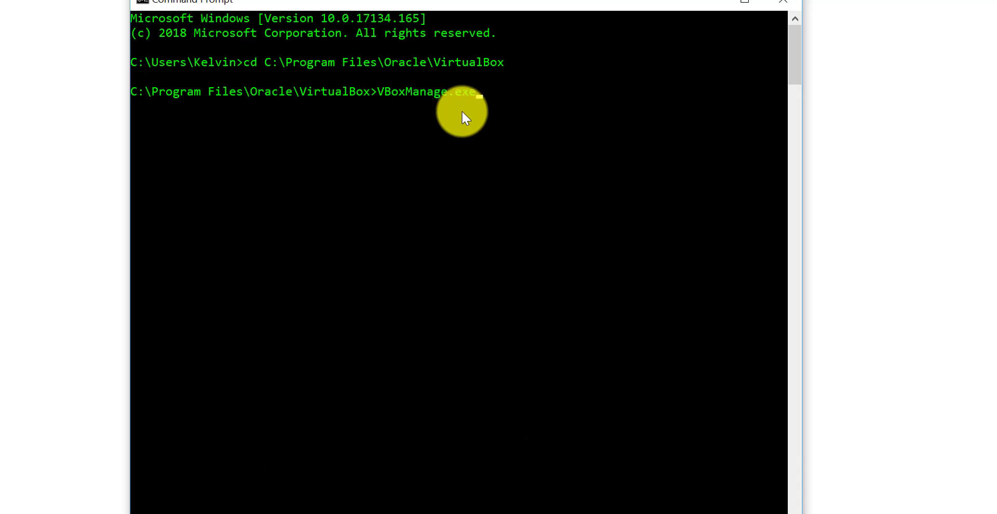
pyautogui.write('mo')
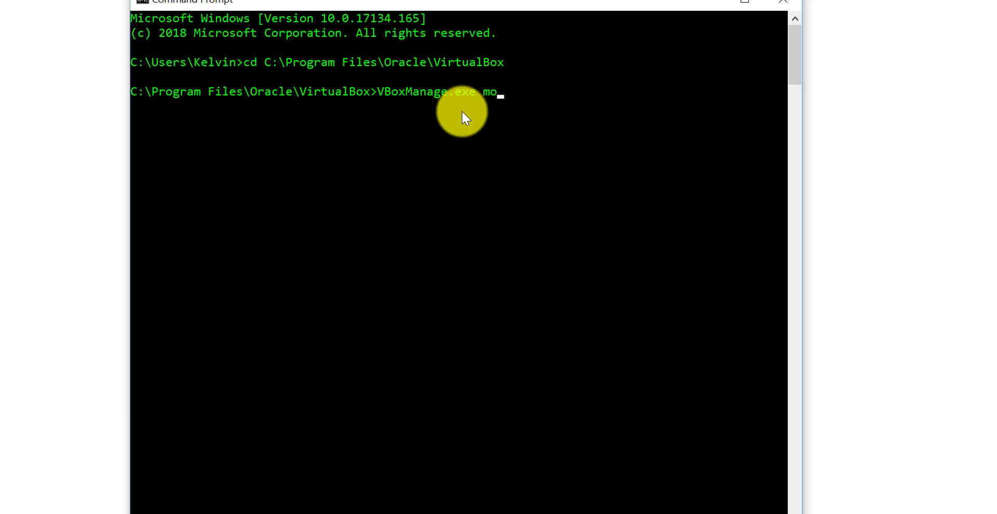
pyautogui.write('difymediu')
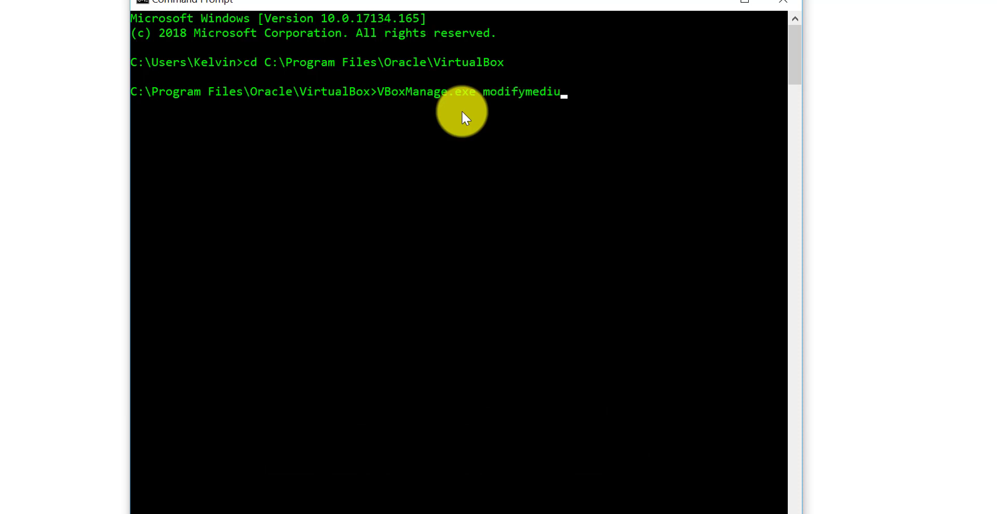
pyautogui.write('m')
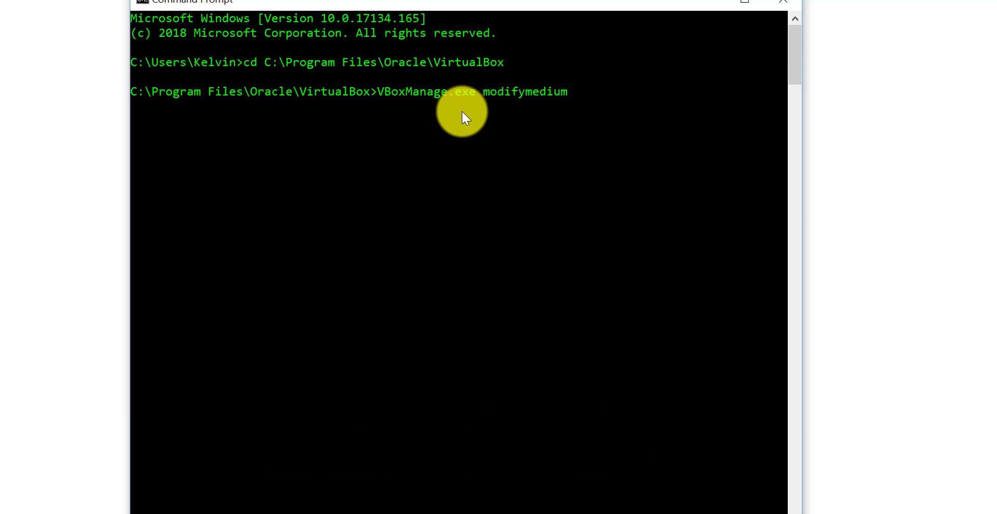
pyautogui.write('"')
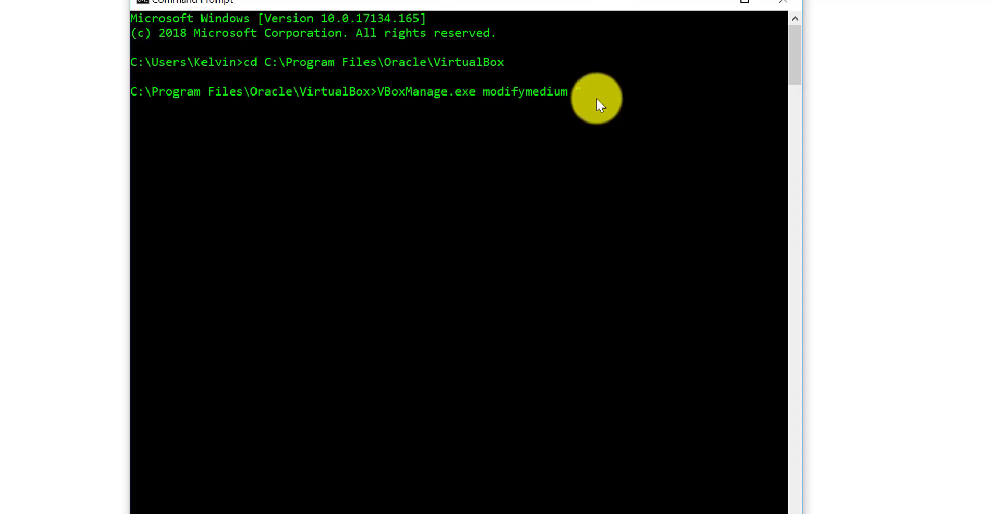
pyautogui.rightClick(598, 102)
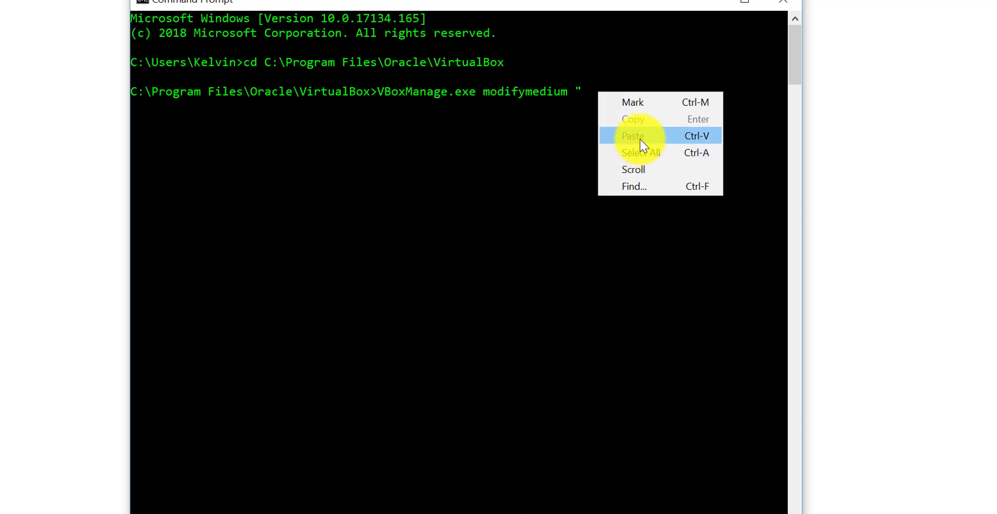
pyautogui.click(633, 136)
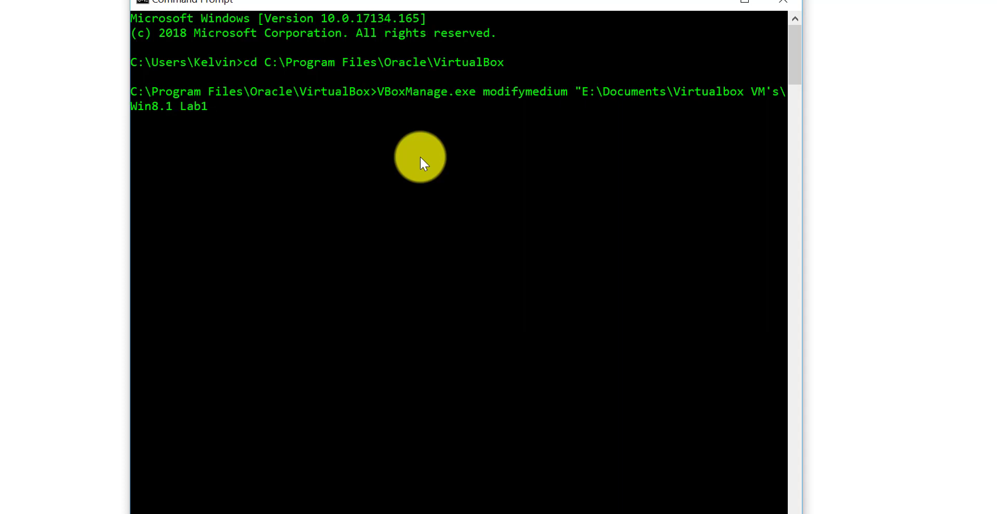
# Append \Win8.1 Lab1.vdi" to complete the virtual disk file path
pyautogui.write('\\')
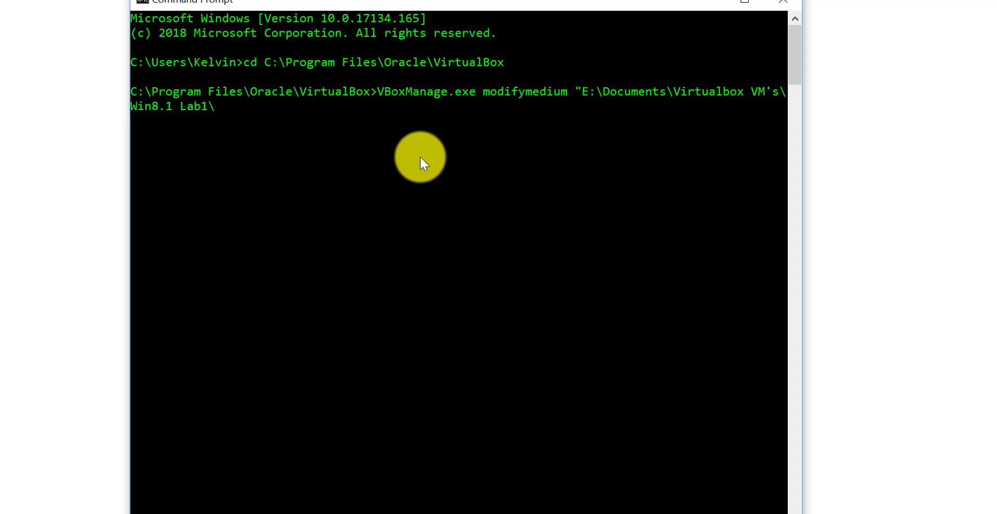
pyautogui.write('W')
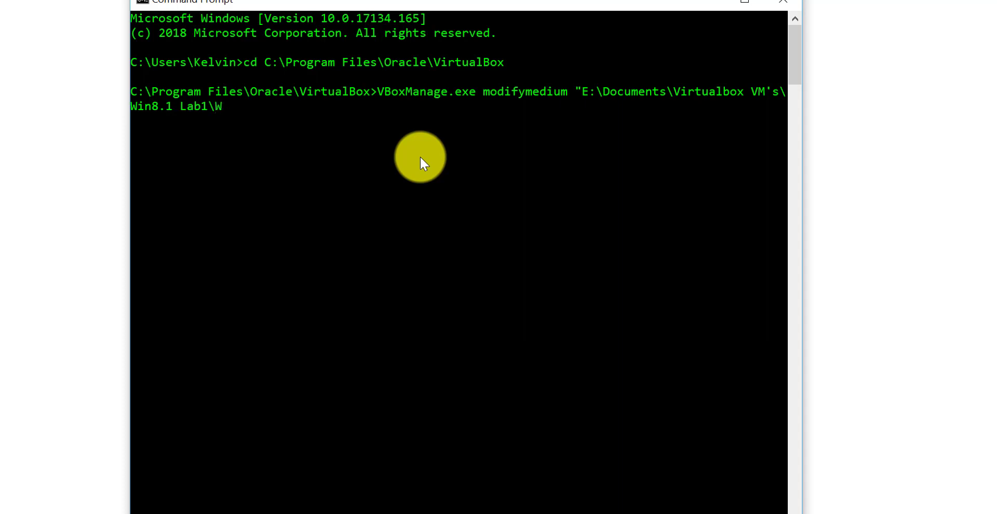
pyautogui.write('in8')
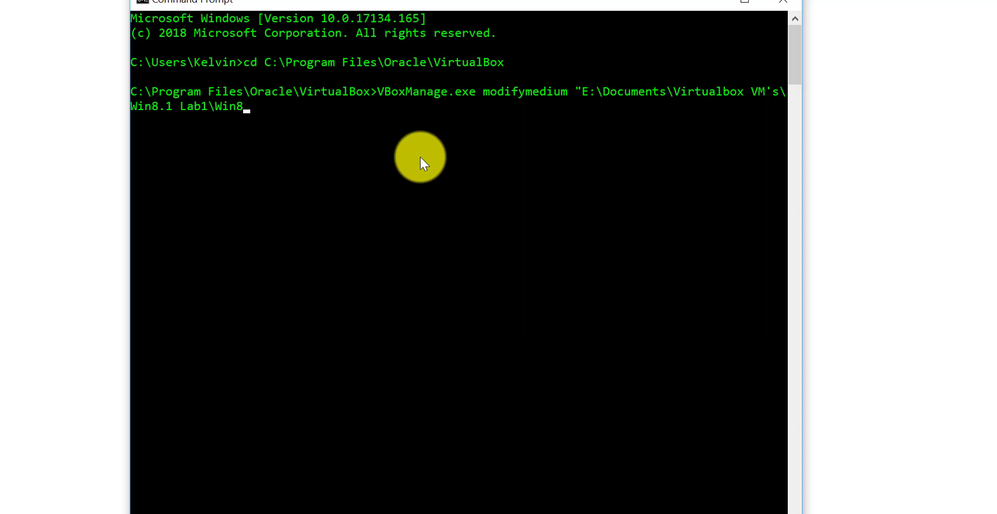
pyautogui.write('.1 La')
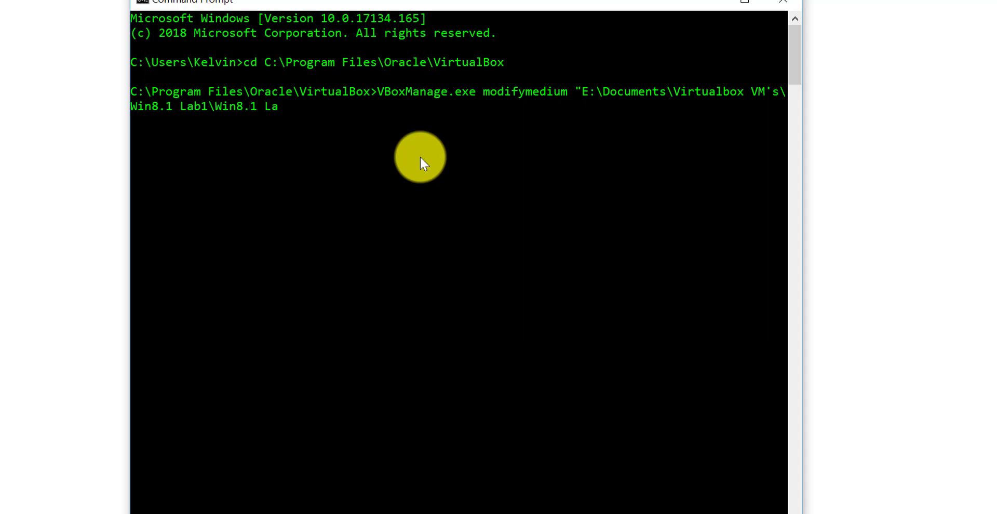
pyautogui.write('b')
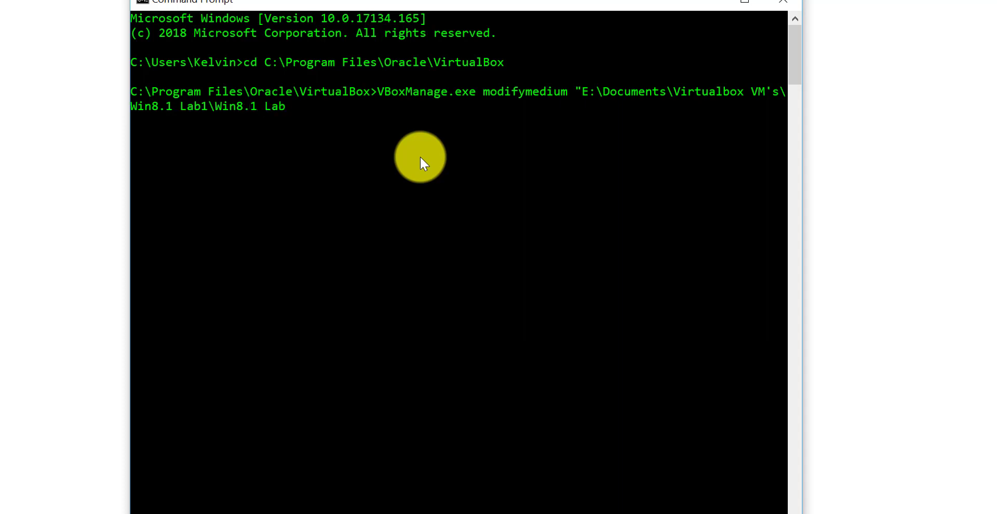
pyautogui.write('1')
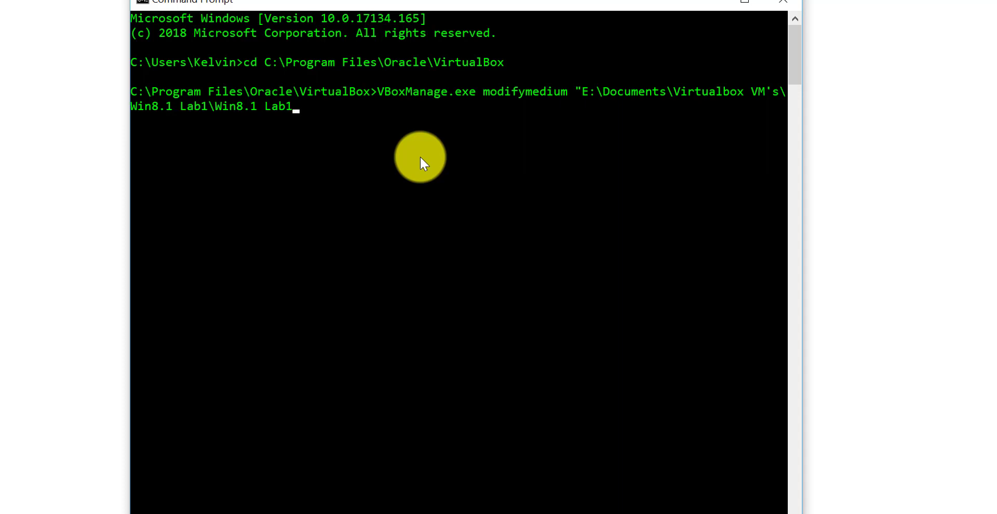
pyautogui.write('.vd')
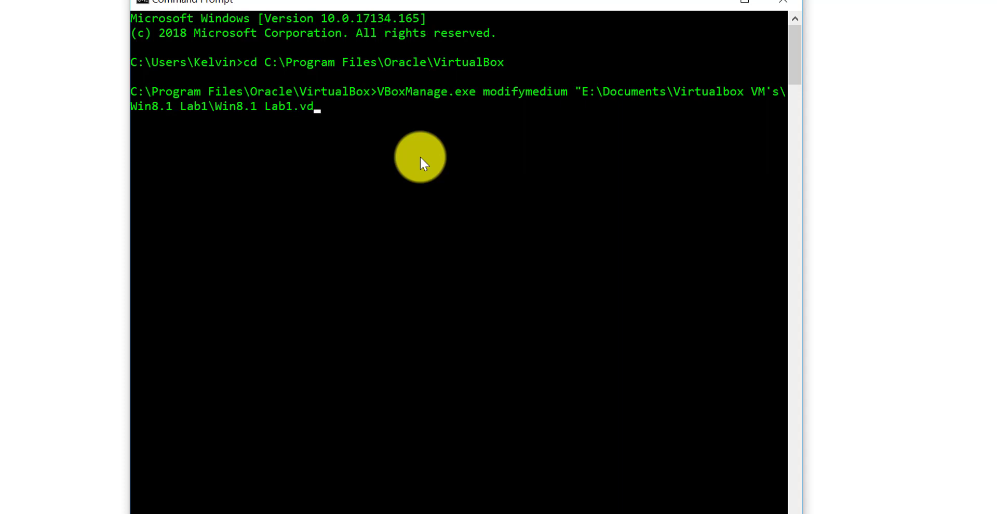
pyautogui.write('i"')
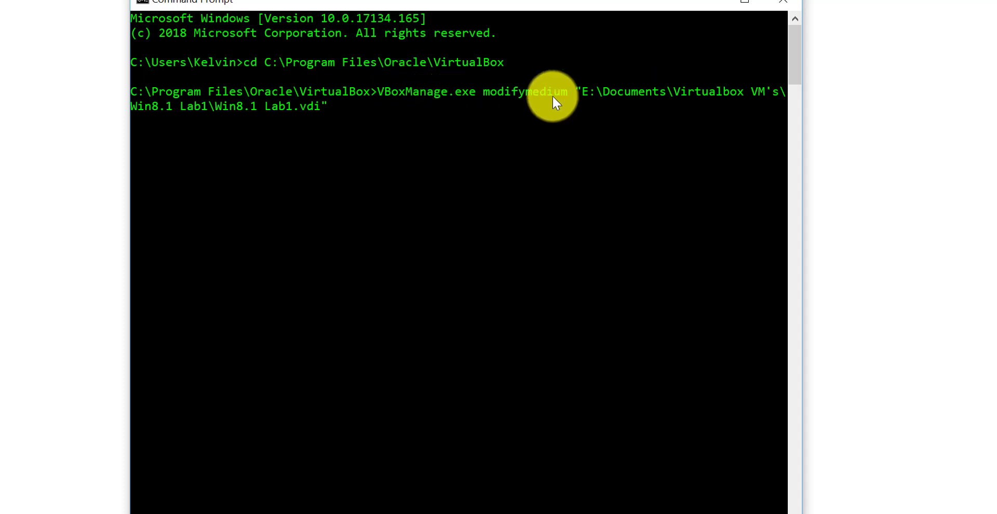
pyautogui.moveTo(678, 102)
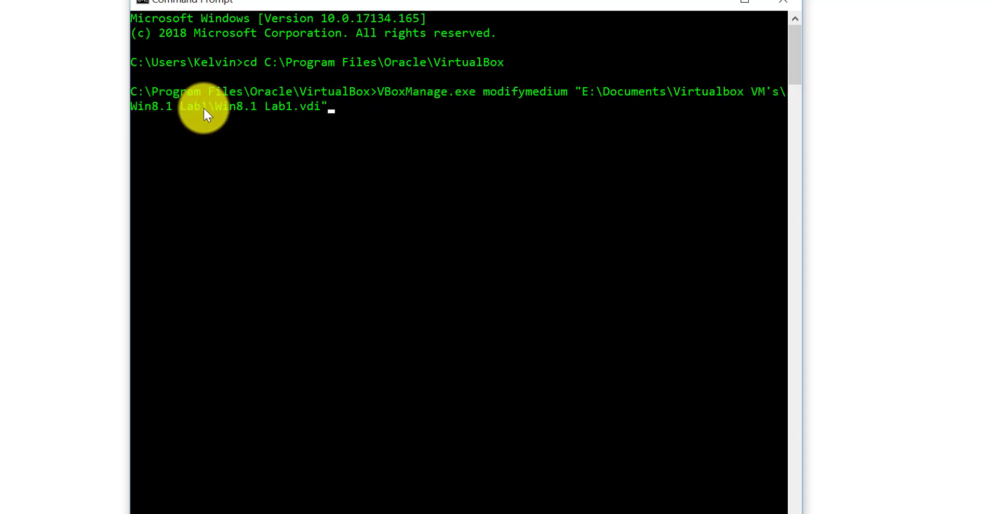
pyautogui.moveTo(209, 119)
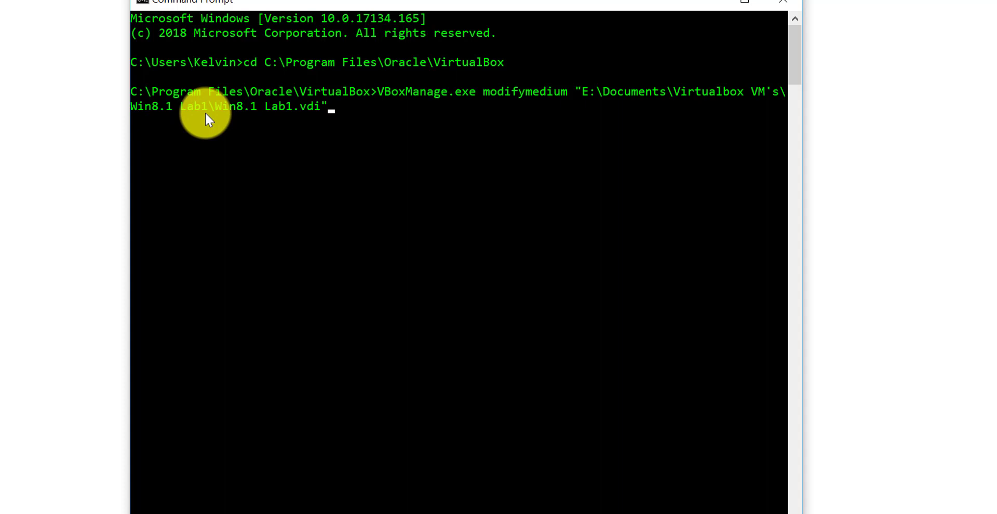
pyautogui.moveTo(312, 118)
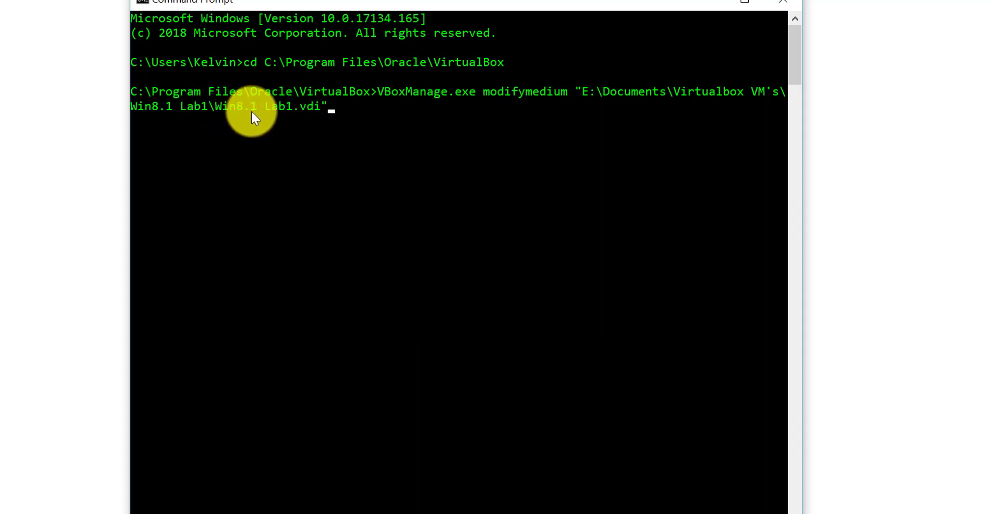
pyautogui.moveTo(312, 118)
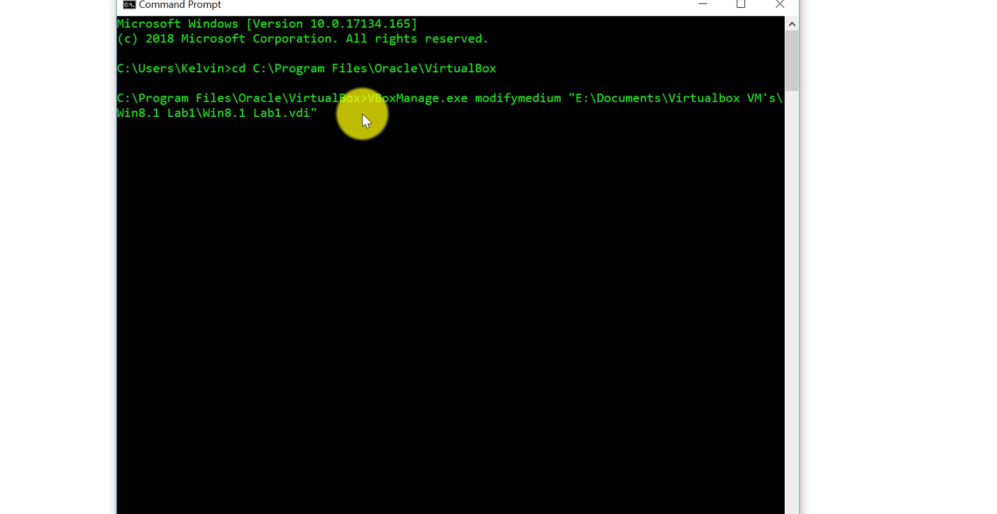
# Add --resize 60999 to the modifymedium command and run it to completion
pyautogui.write('--')
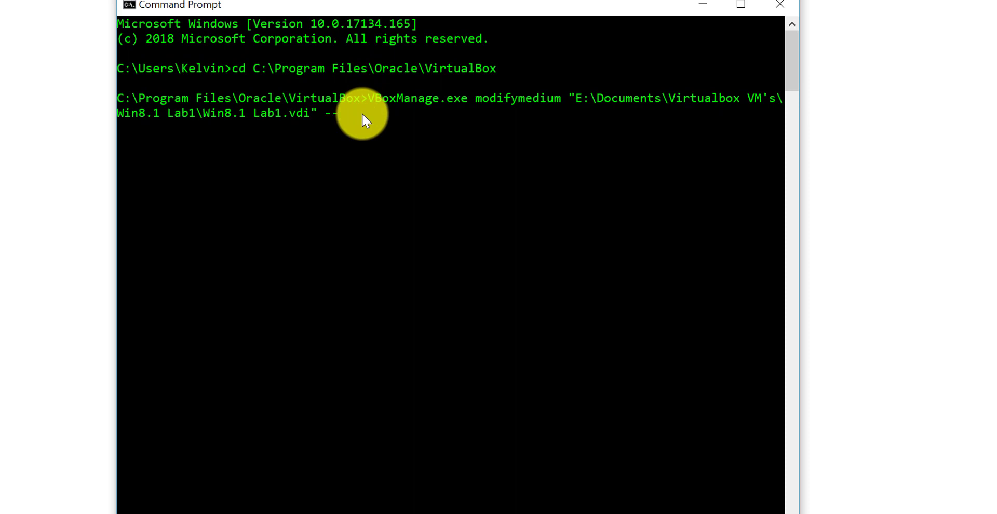
pyautogui.write('res')
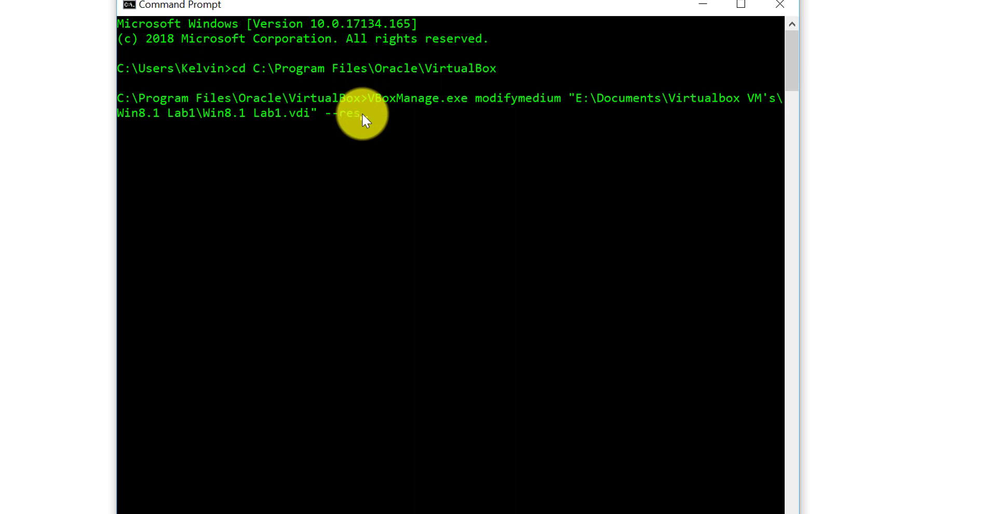
pyautogui.write('ize')
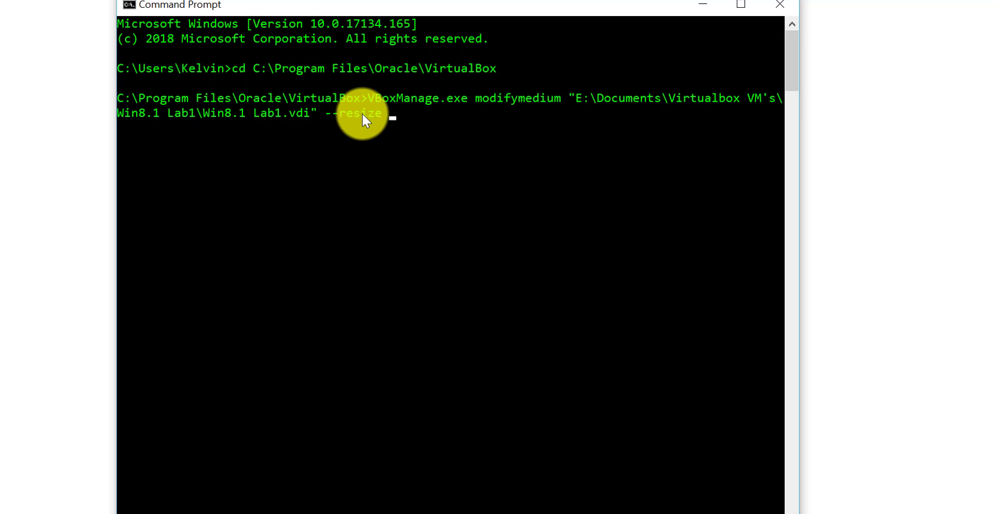
pyautogui.write('6')
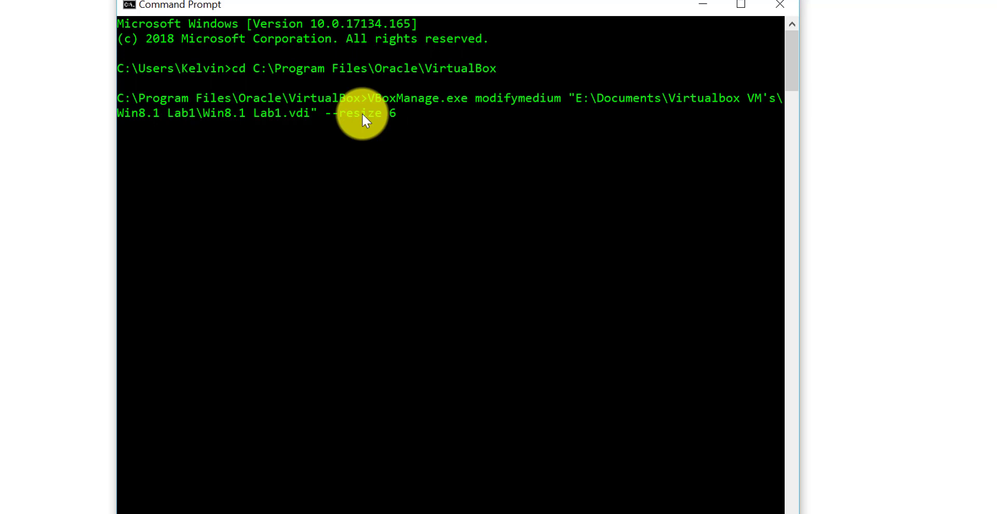
pyautogui.write('099')
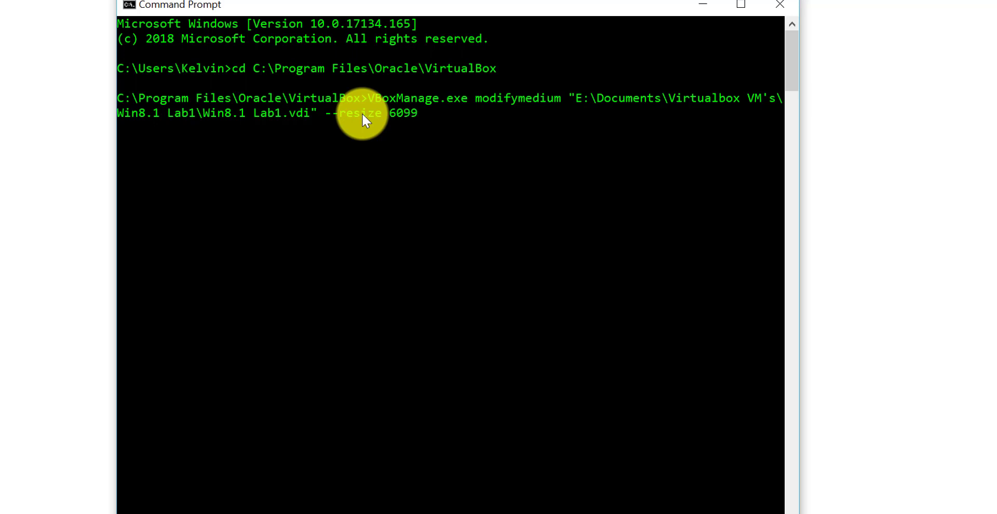
pyautogui.press('BackSpace')
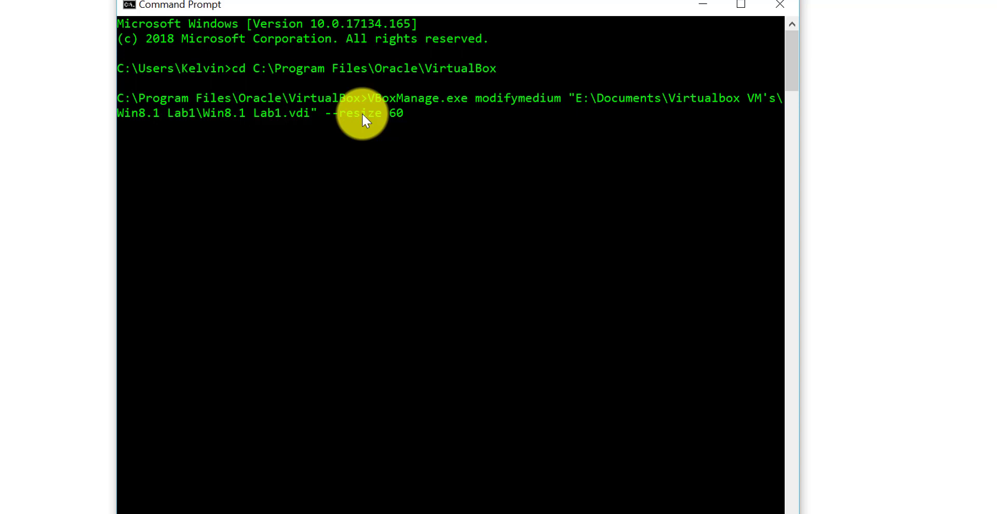
pyautogui.write('999')
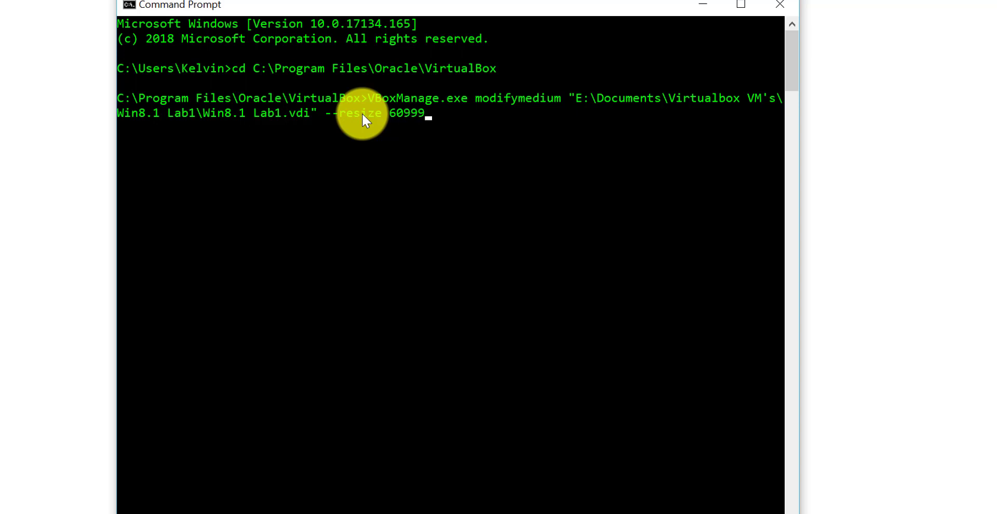
pyautogui.press('enter')
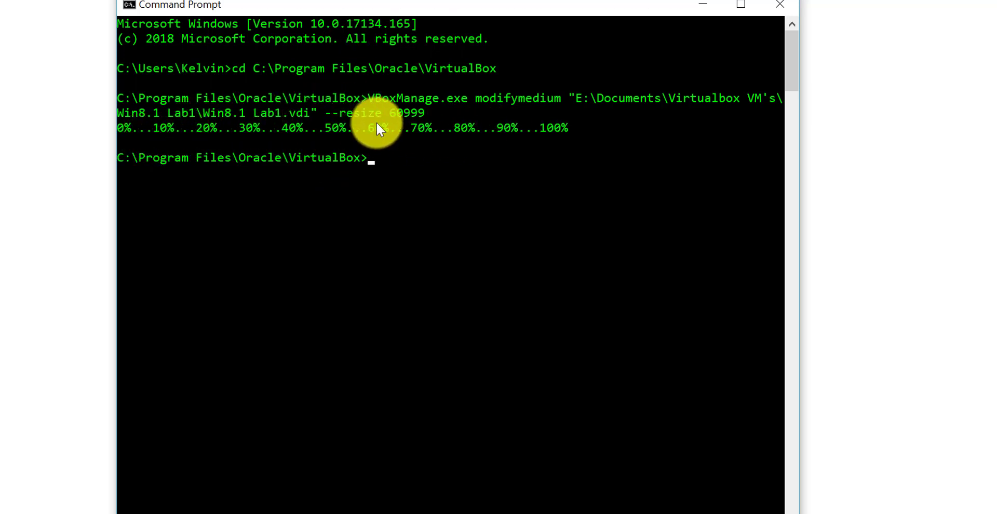
pyautogui.moveTo(569, 138)
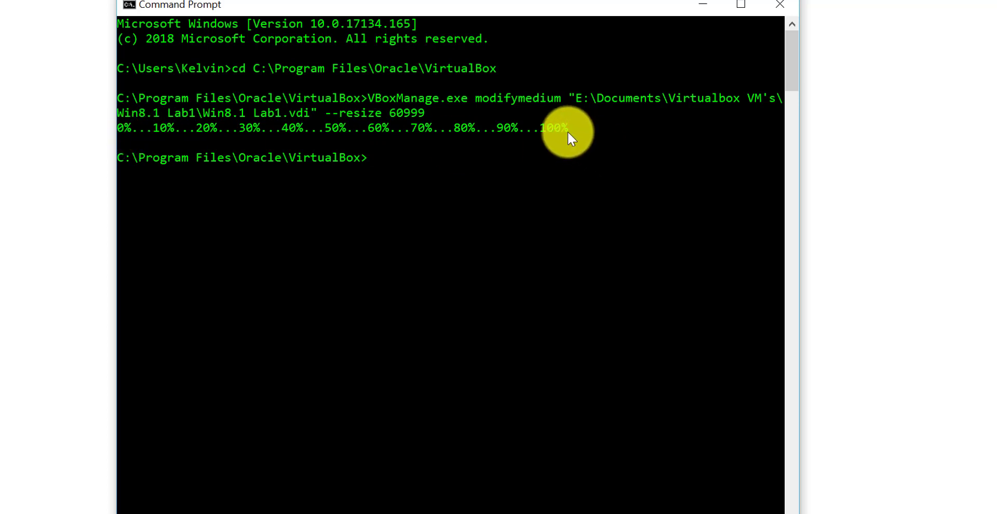
pyautogui.moveTo(348, 121)
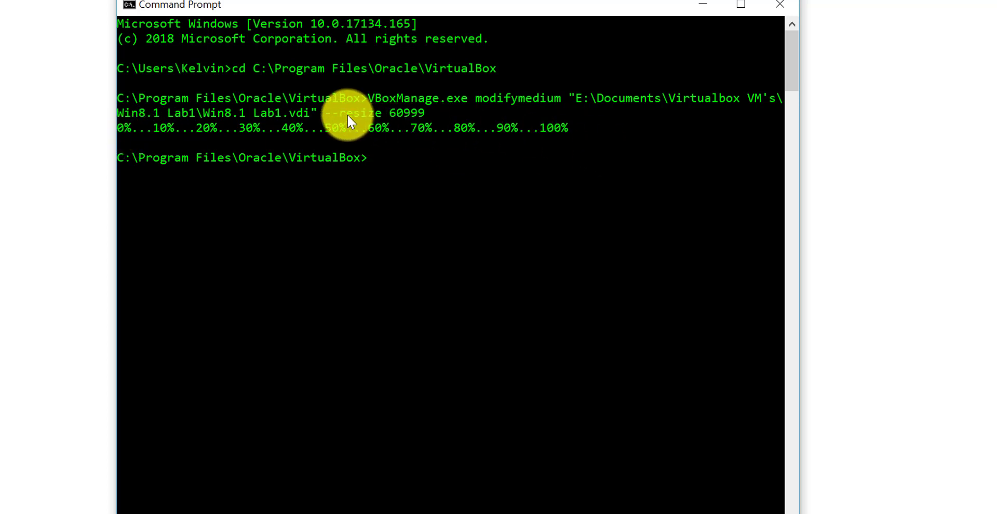
pyautogui.moveTo(322, 139)
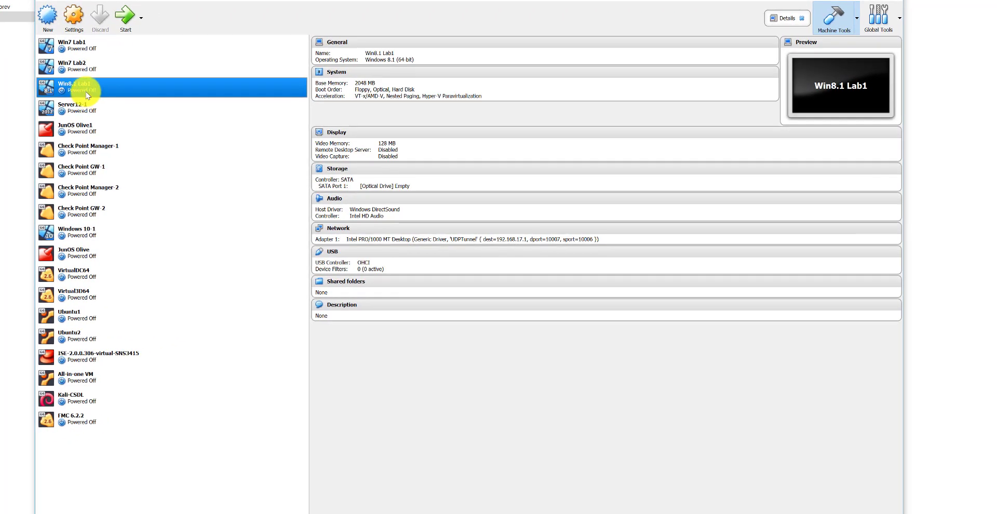
pyautogui.moveTo(73, 16)
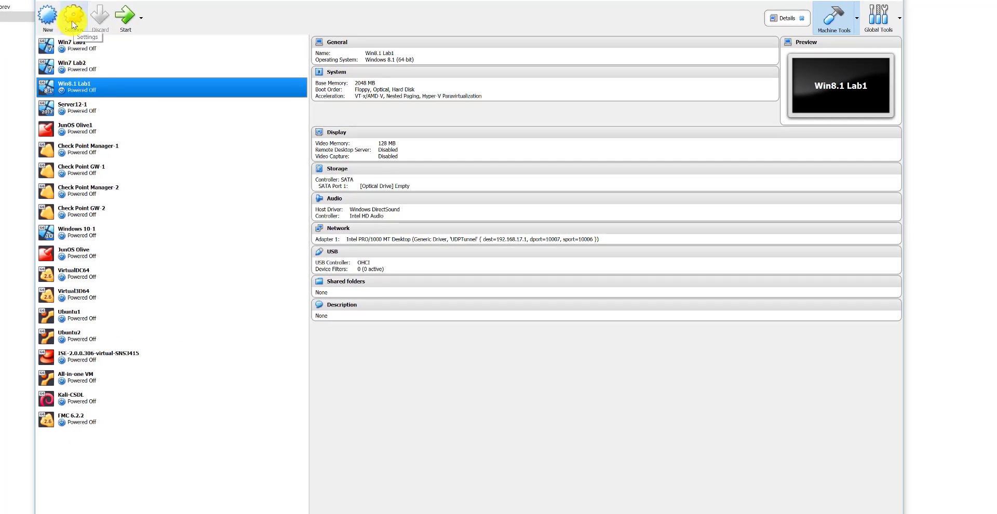
# In Win8.1 Lab1's Storage settings, add an existing hard disk to the SATA controller
pyautogui.click(73, 14)
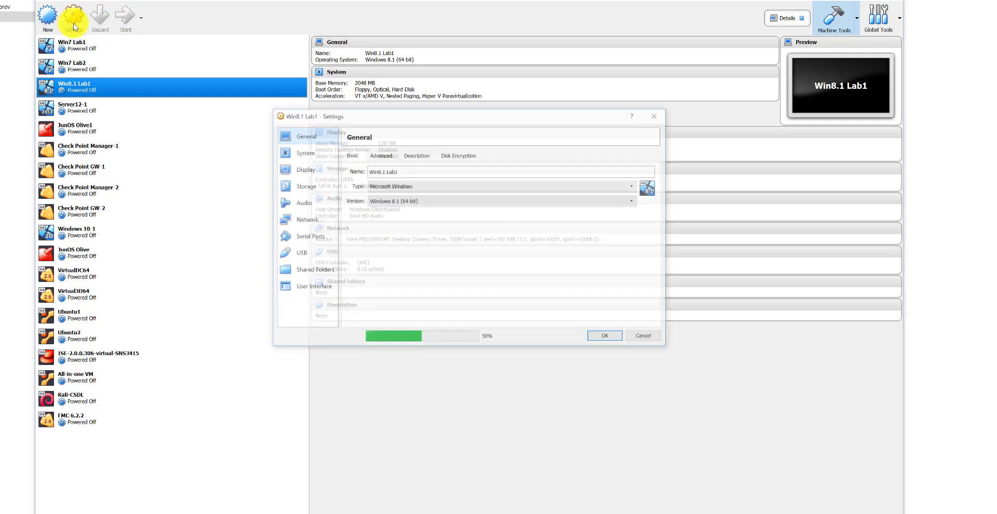
pyautogui.click(305, 186)
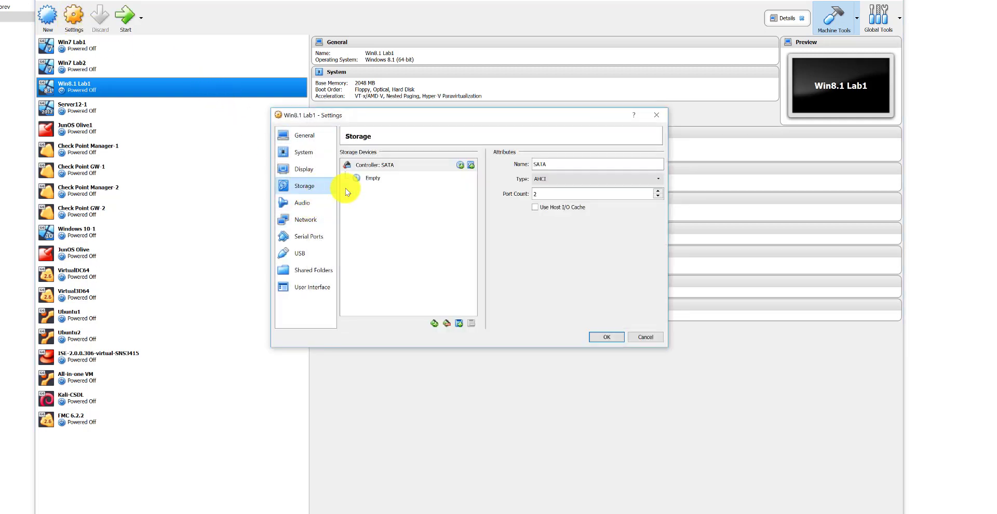
pyautogui.click(375, 164)
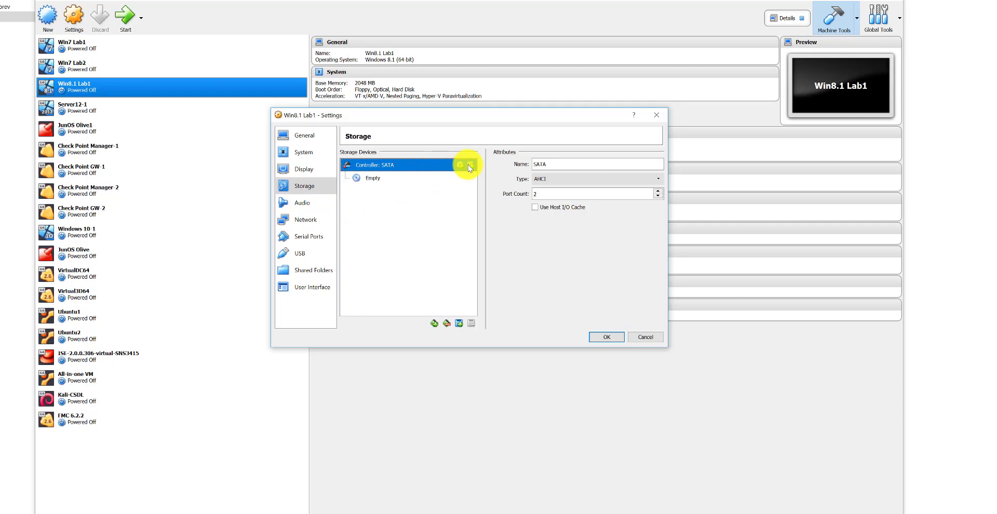
pyautogui.moveTo(463, 166)
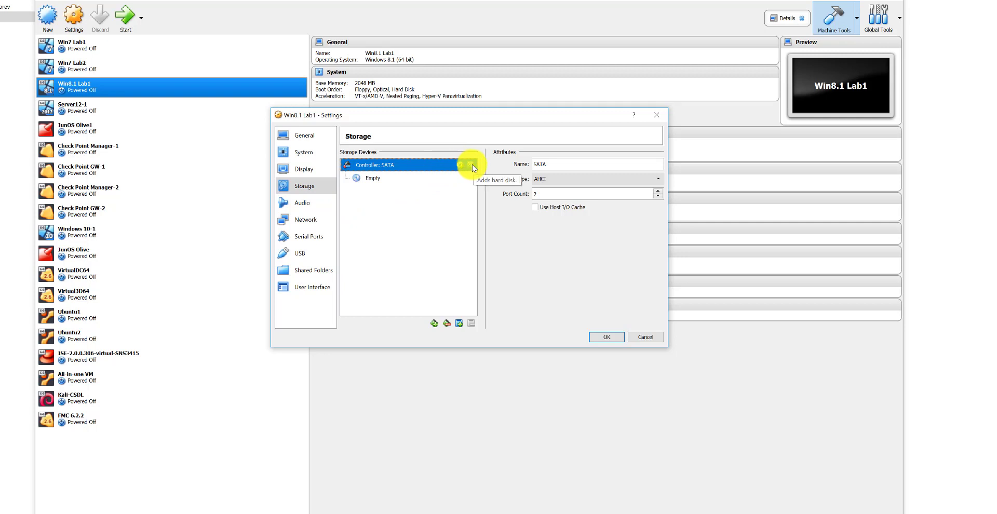
pyautogui.click(471, 167)
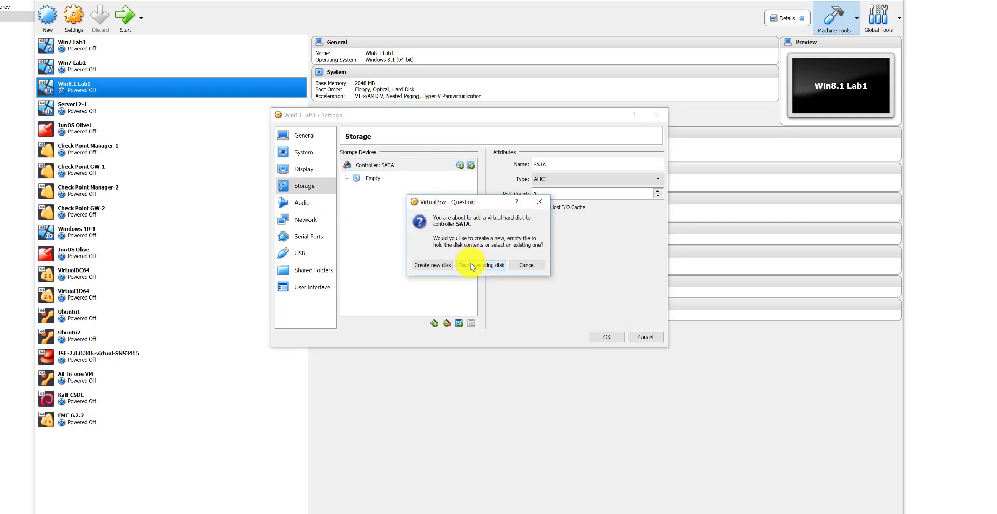
pyautogui.click(482, 265)
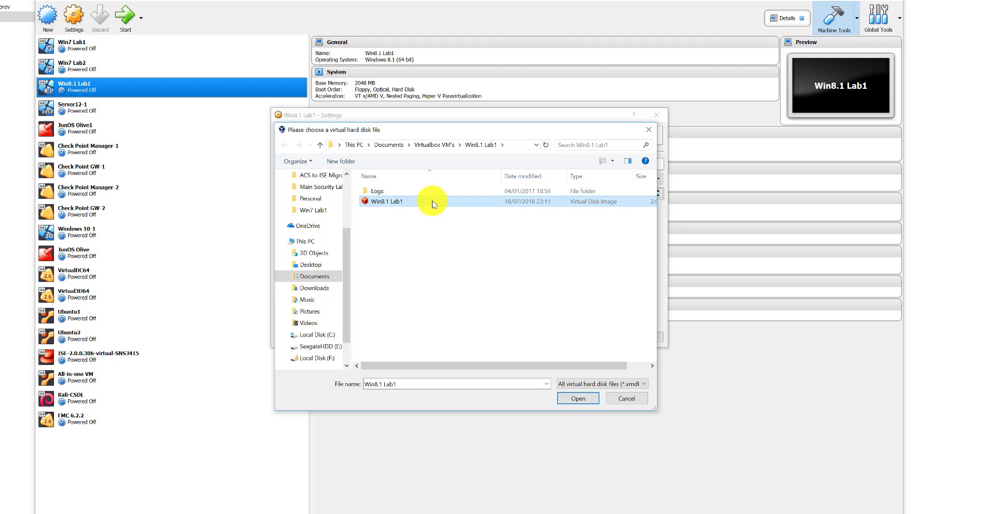
# Attach Win8.1 Lab1.vdi, check its 59.57 GB size, and save the settings
pyautogui.click(576, 398)
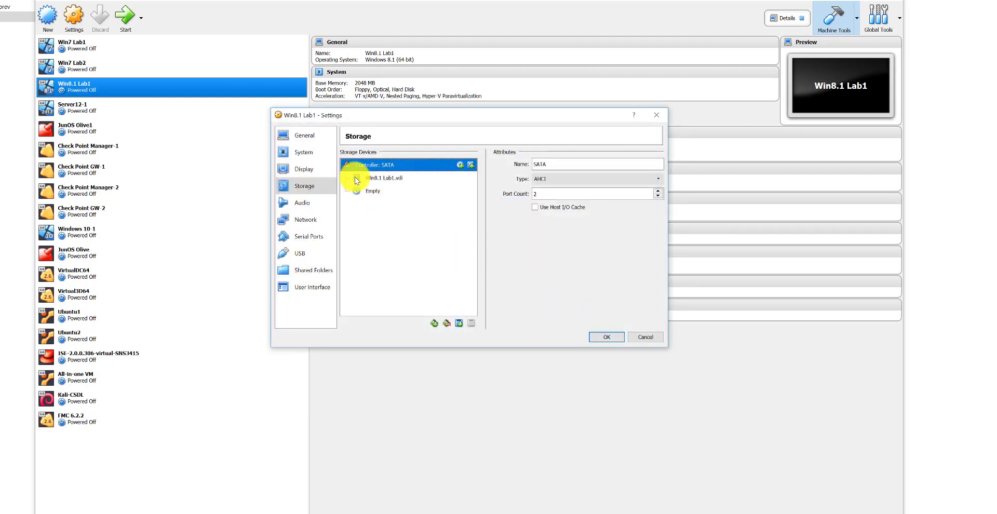
pyautogui.click(383, 178)
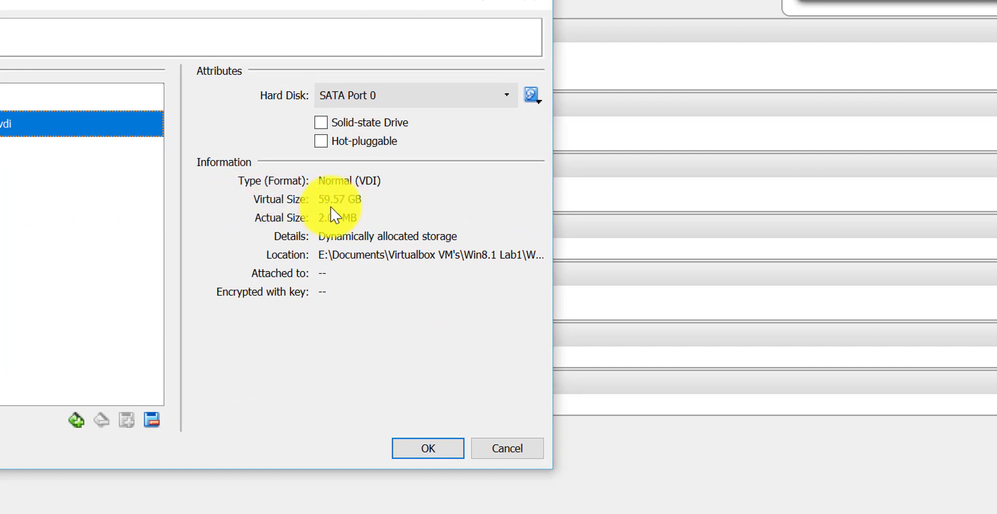
pyautogui.moveTo(347, 206)
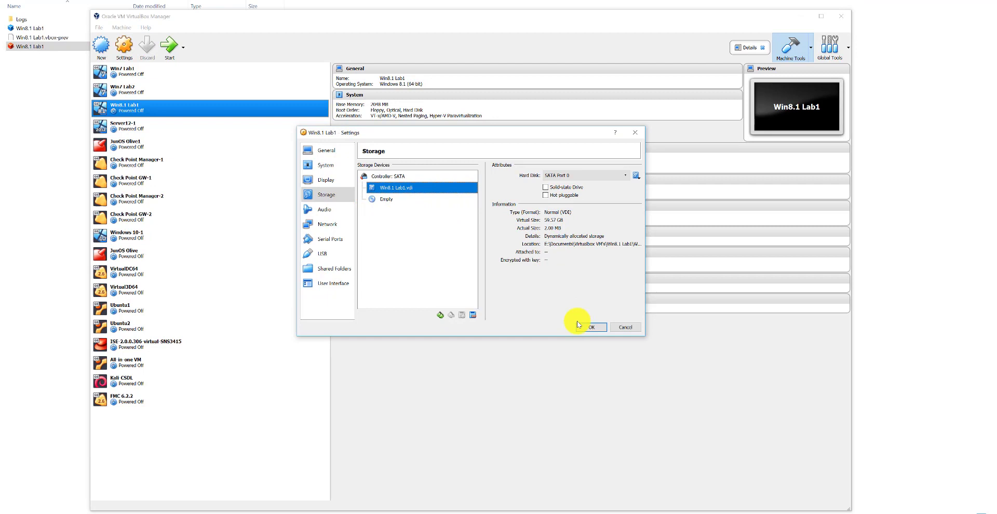
pyautogui.click(592, 327)
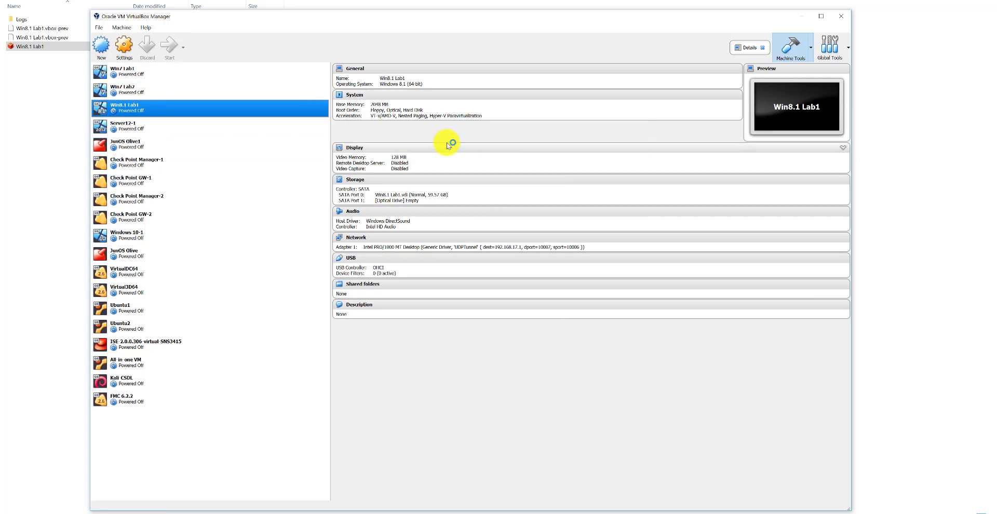
pyautogui.click(168, 47)
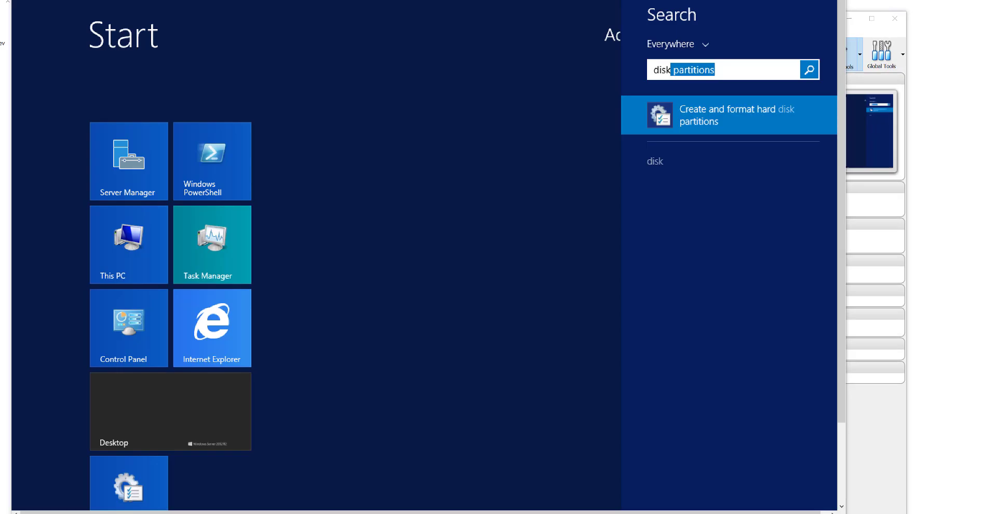
# Launch 'Create and format hard disk partitions' from the guest's Start search
pyautogui.click(559, 63)
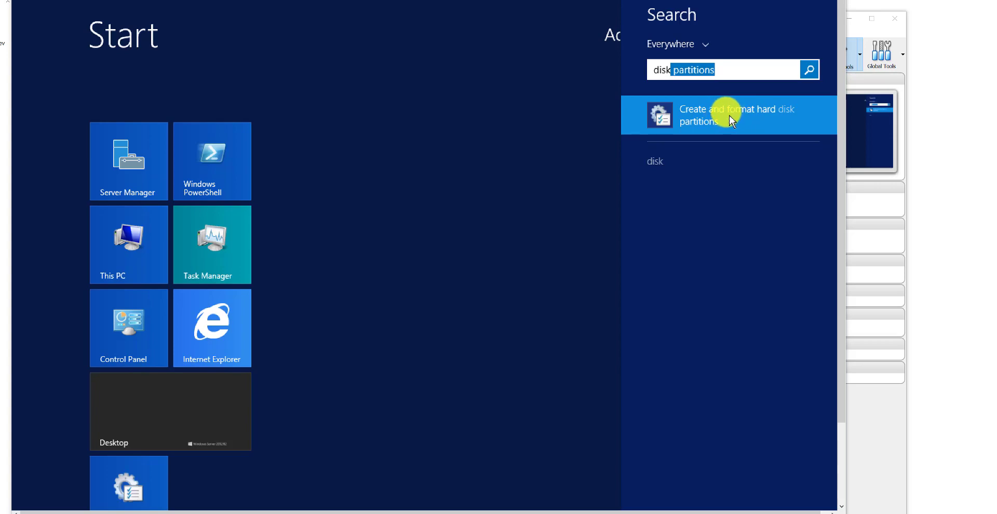
pyautogui.click(728, 116)
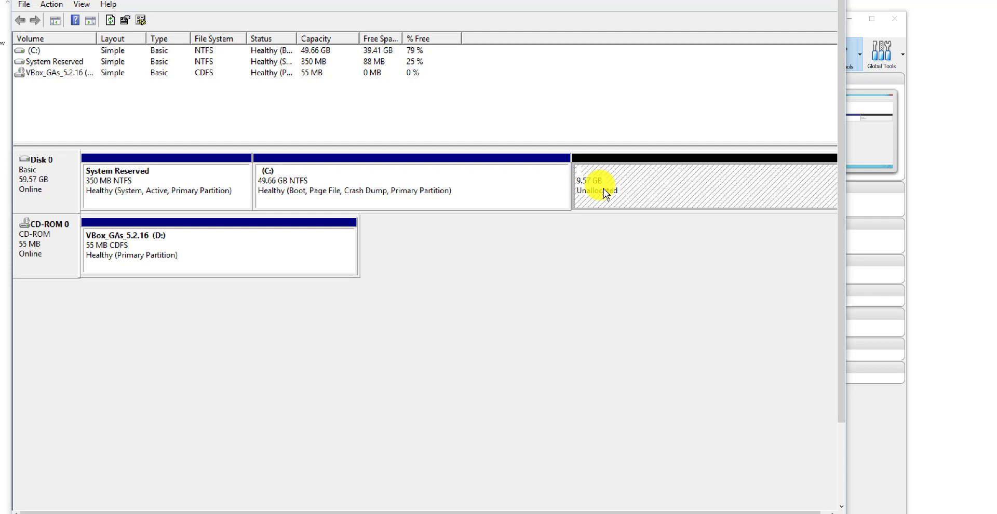
pyautogui.moveTo(634, 196)
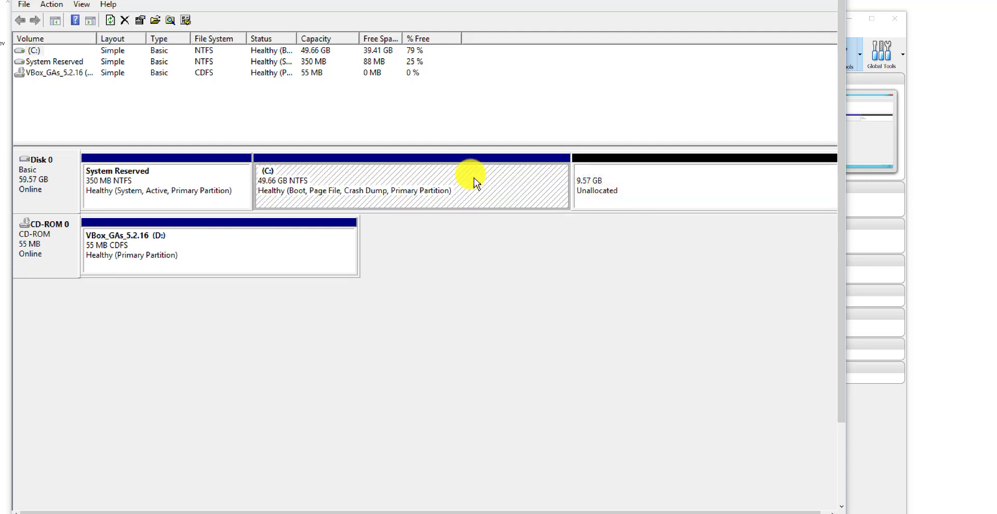
# Extend the C: volume with all 9798 MB of unallocated space using the Extend Volume wizard
pyautogui.rightClick(472, 175)
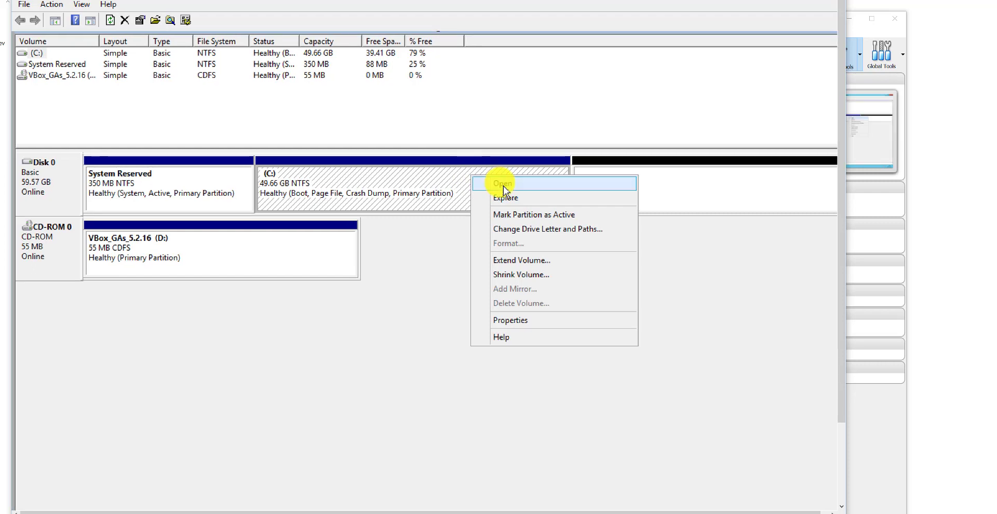
pyautogui.moveTo(516, 244)
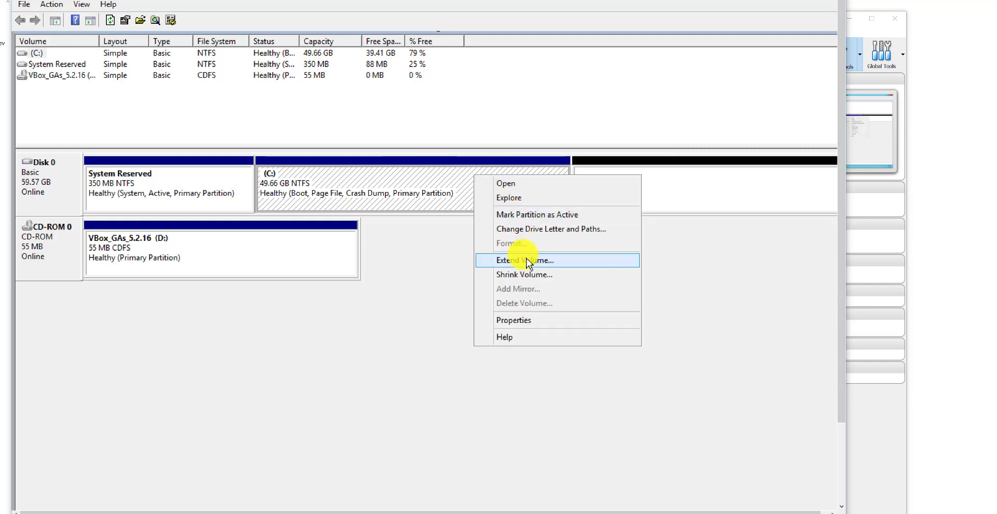
pyautogui.click(524, 260)
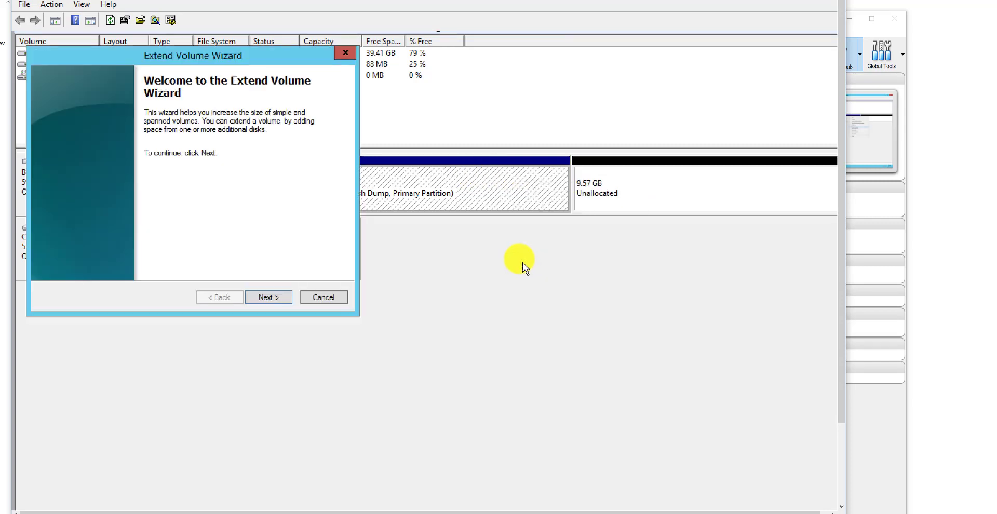
pyautogui.moveTo(490, 208)
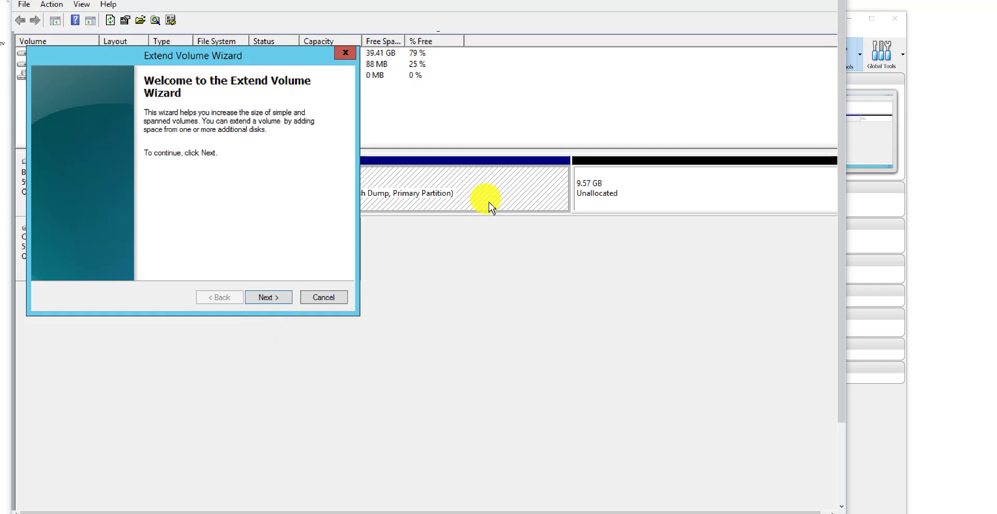
pyautogui.click(323, 297)
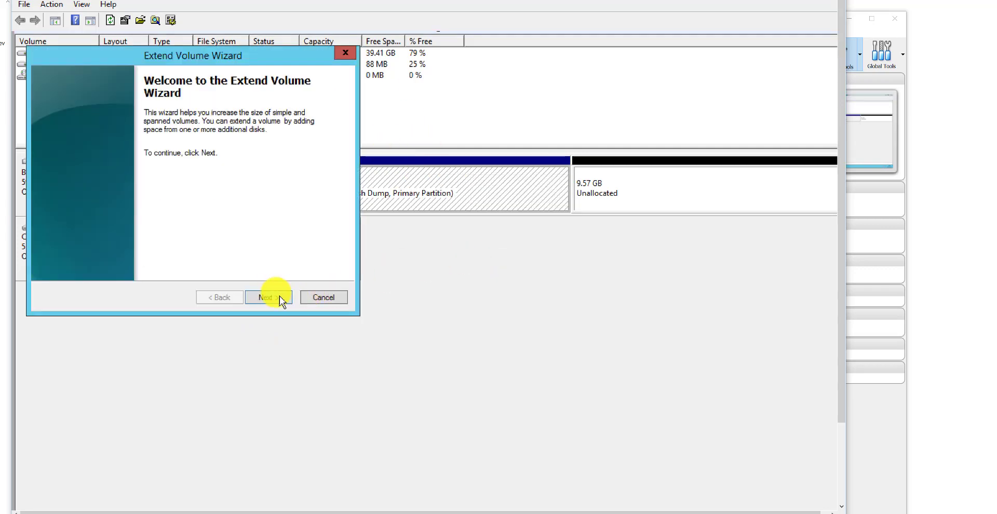
pyautogui.click(268, 298)
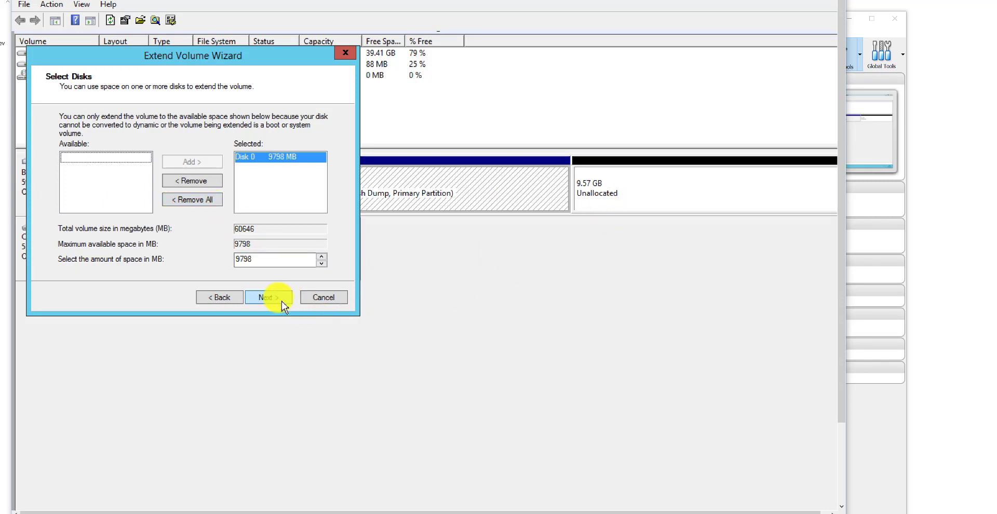
pyautogui.click(269, 297)
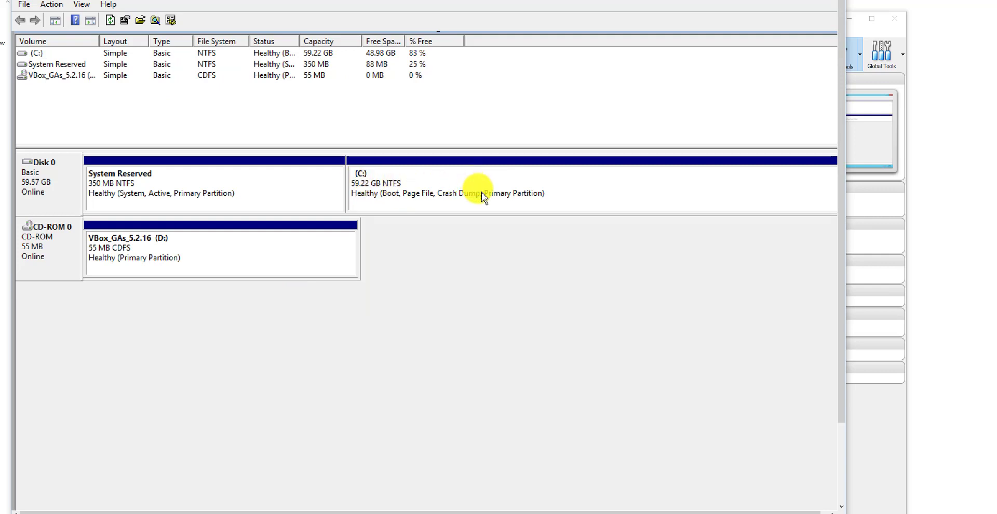
pyautogui.moveTo(493, 201)
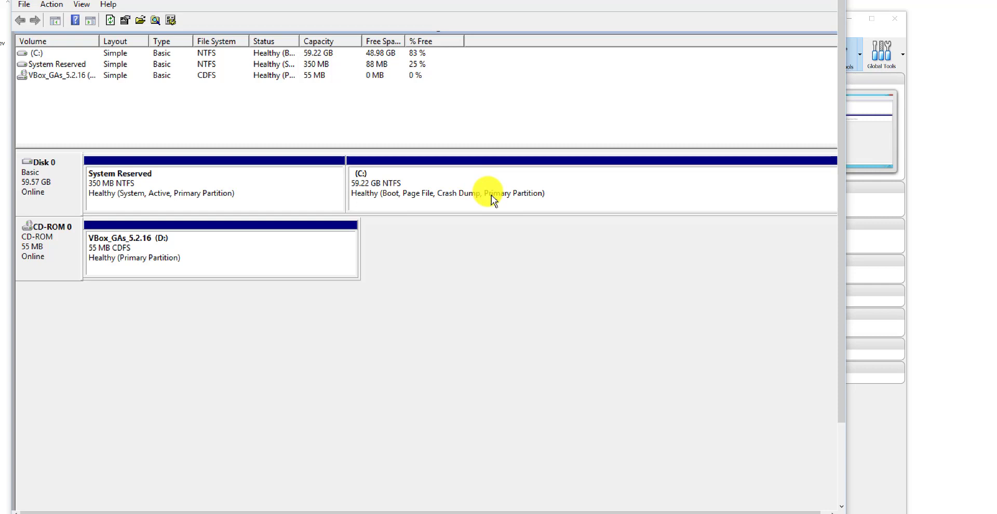